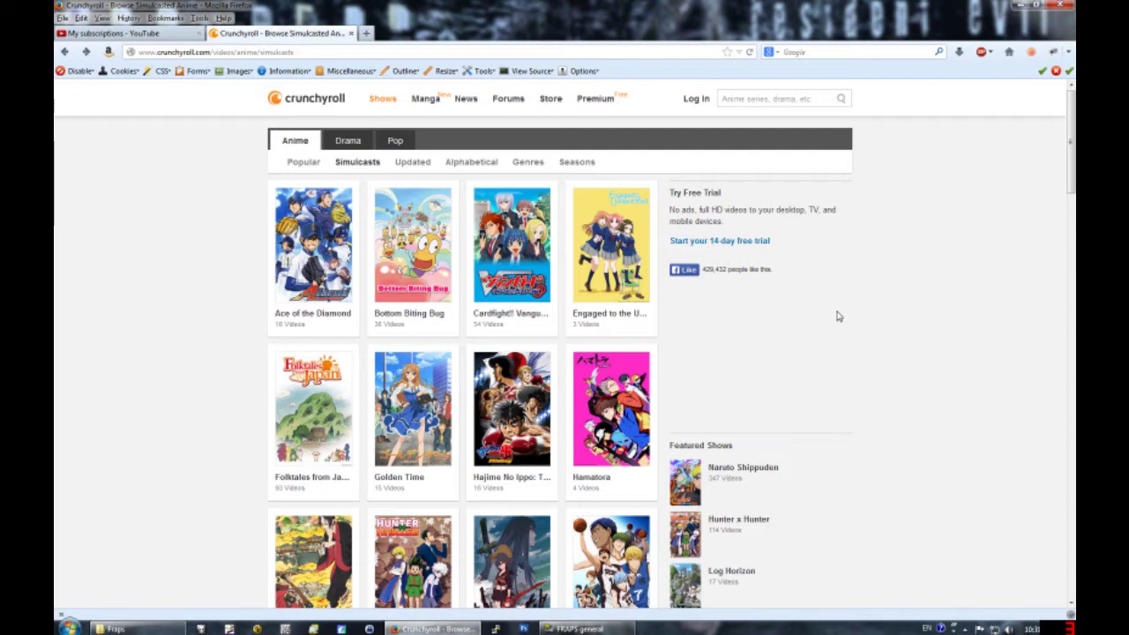
pyautogui.moveTo(610, 247)
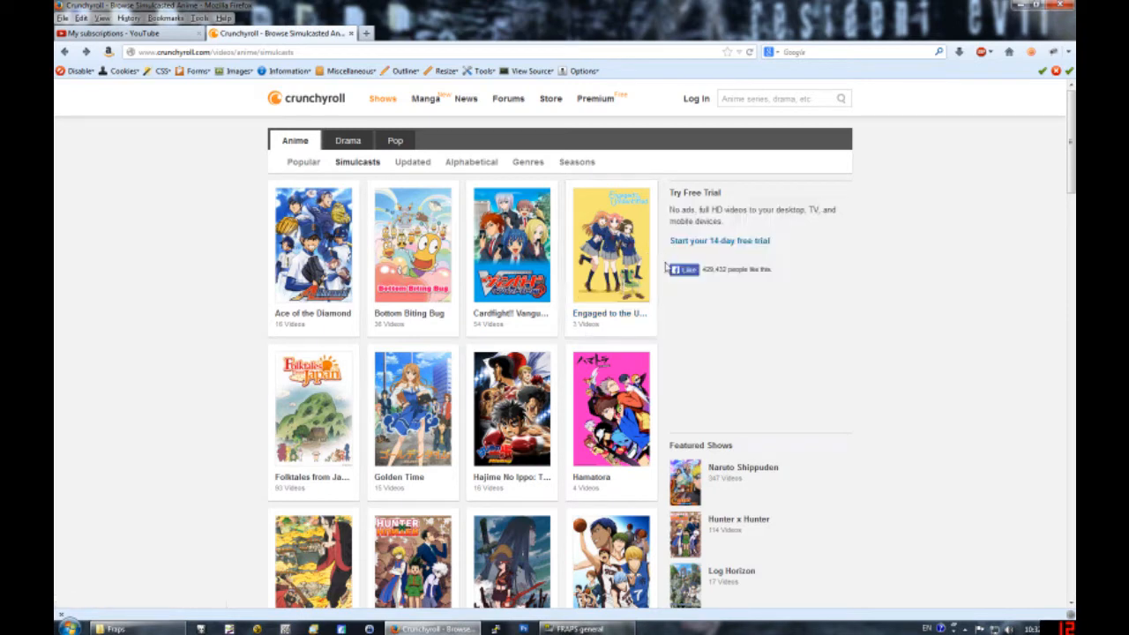
pyautogui.moveTo(611, 247)
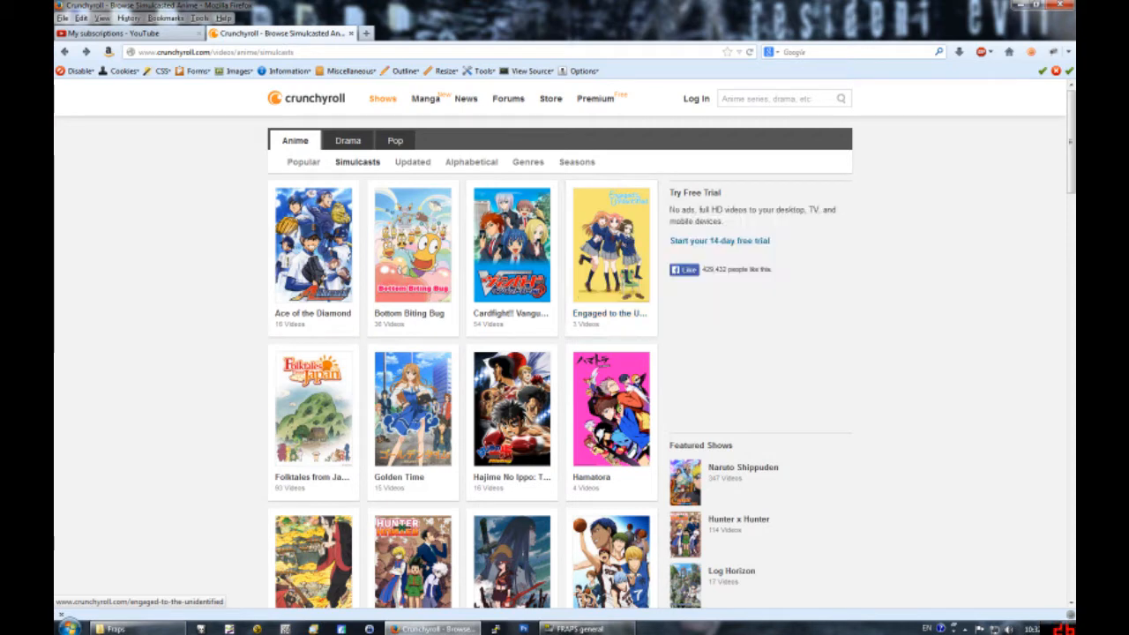
pyautogui.moveTo(824, 261)
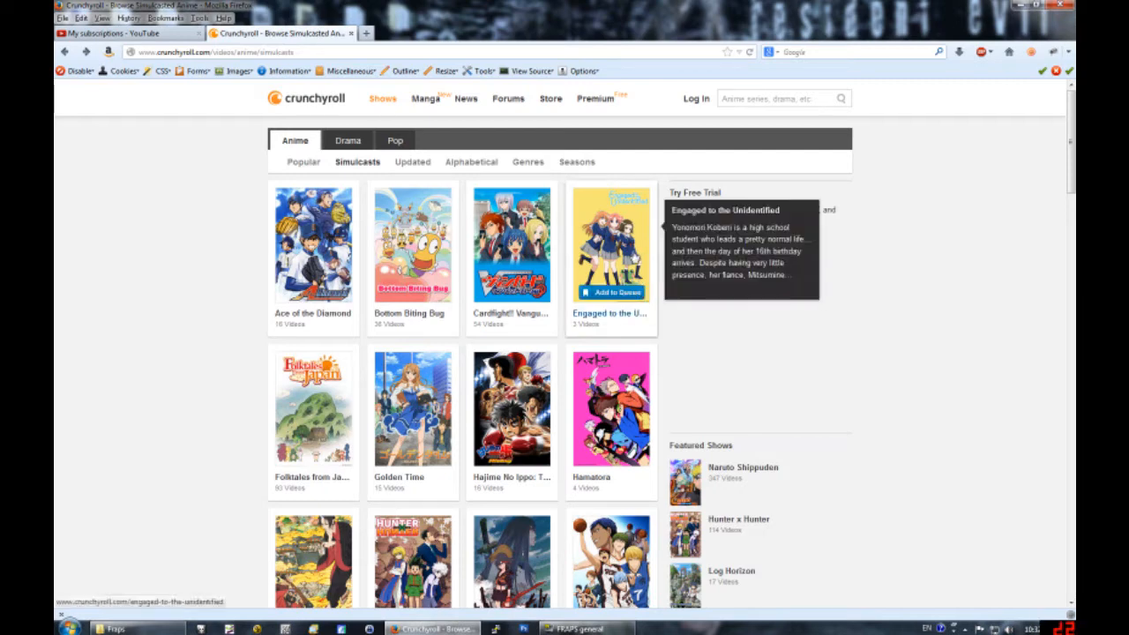
pyautogui.moveTo(879, 370)
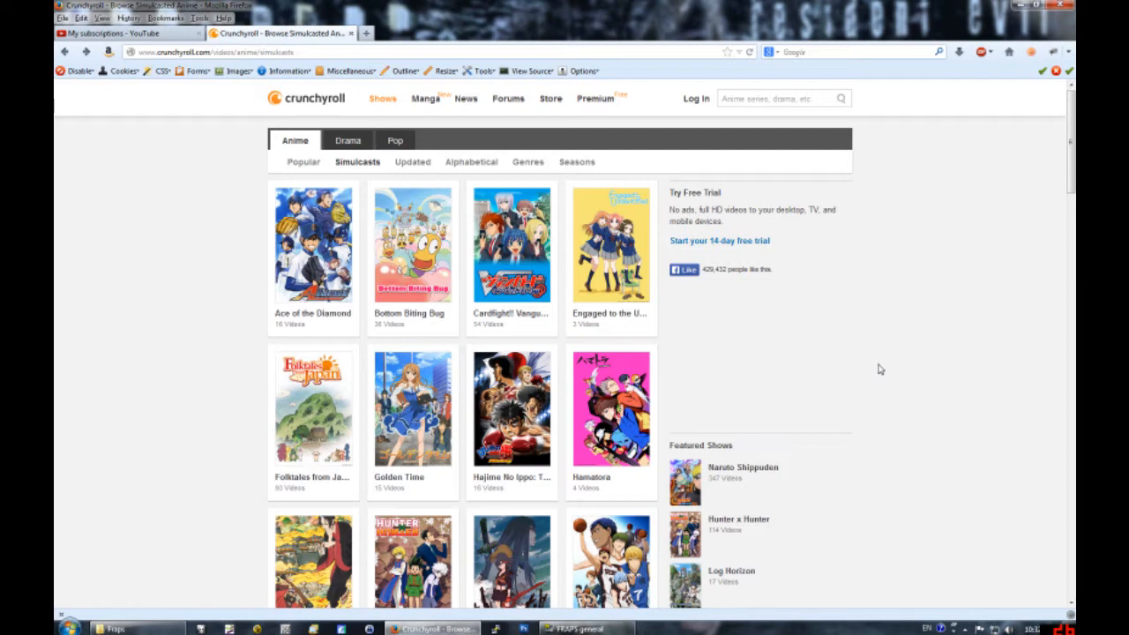
pyautogui.moveTo(855, 302)
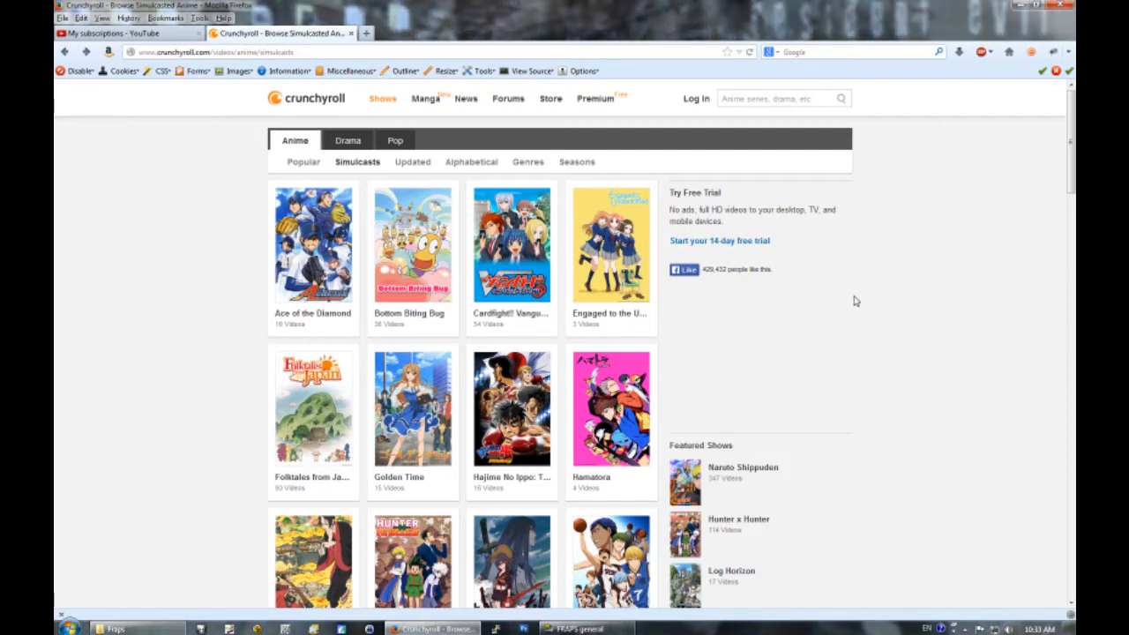
pyautogui.scroll(-3)
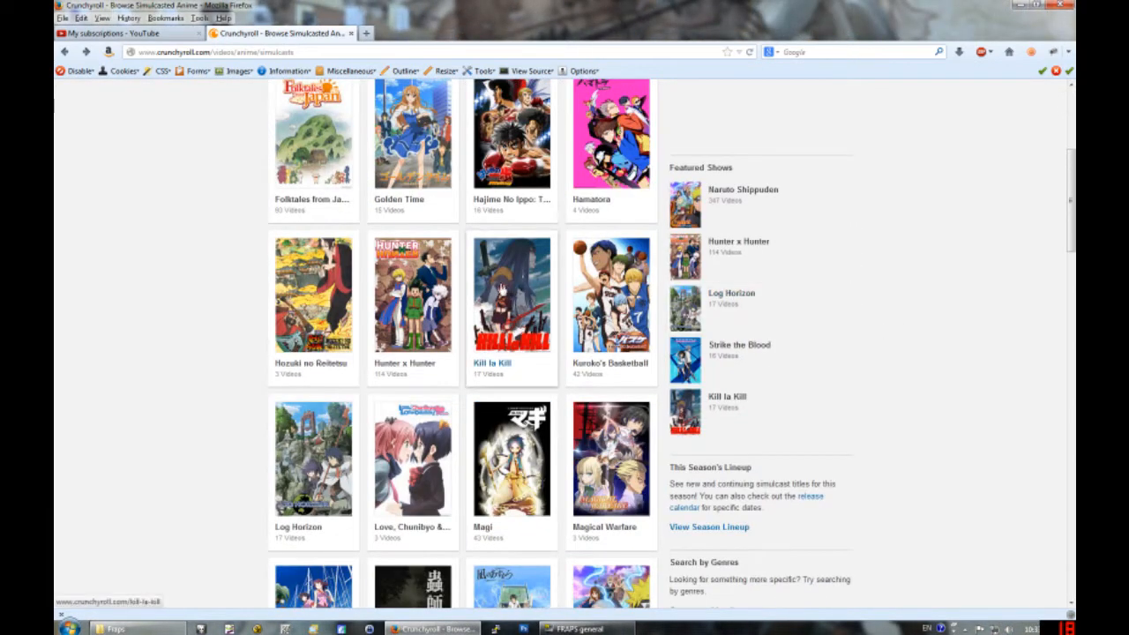
pyautogui.moveTo(511, 296)
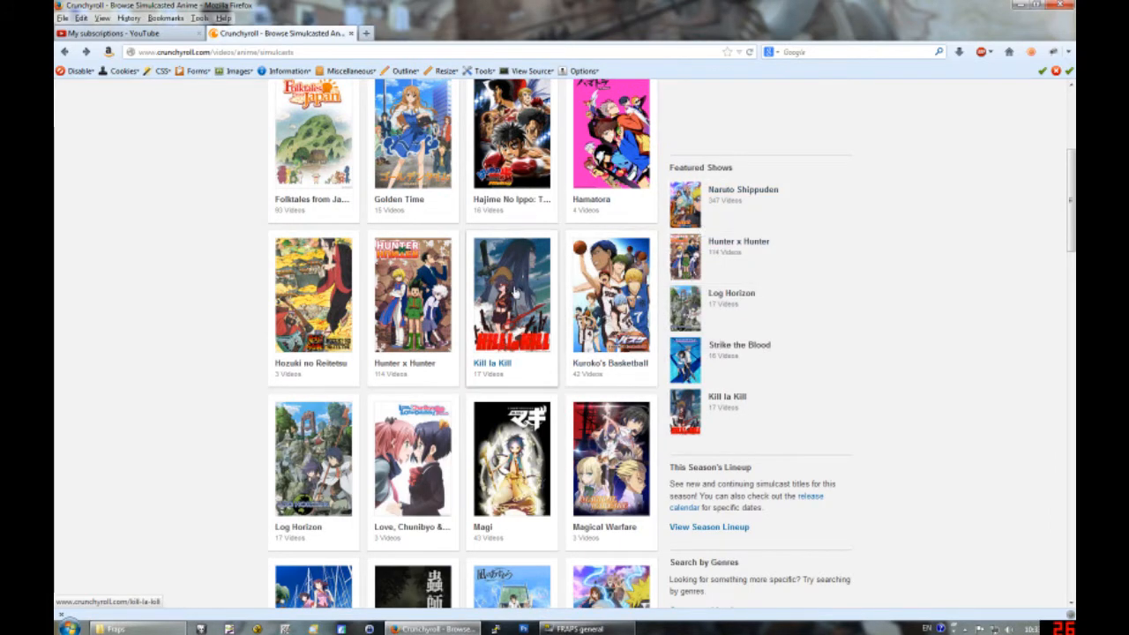
pyautogui.moveTo(611, 300)
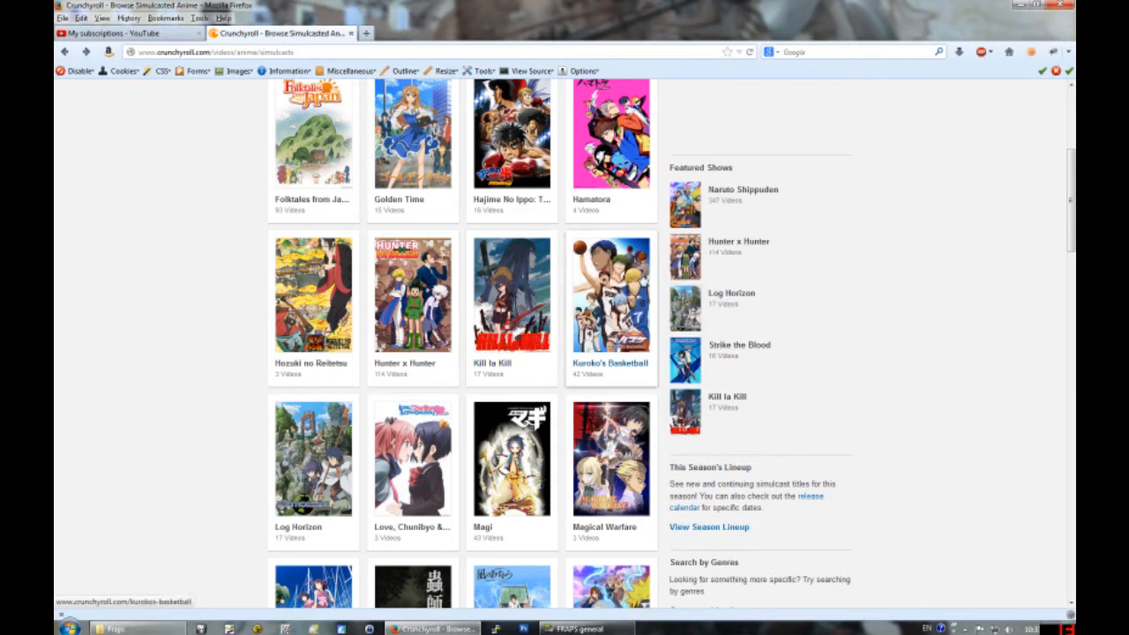
pyautogui.scroll(-3)
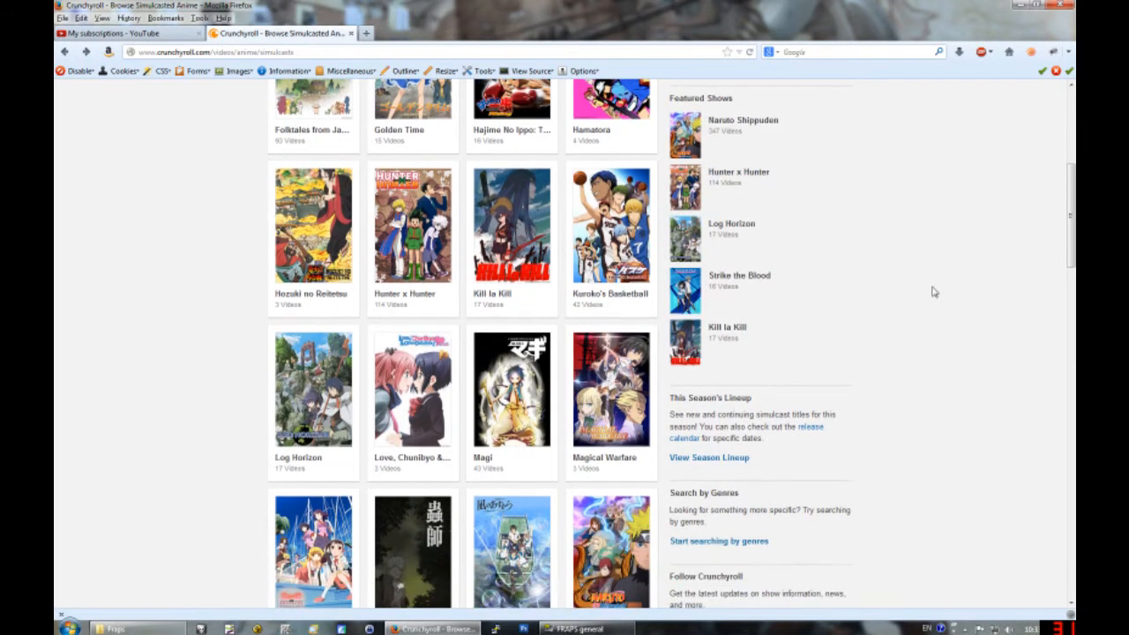
pyautogui.scroll(-3)
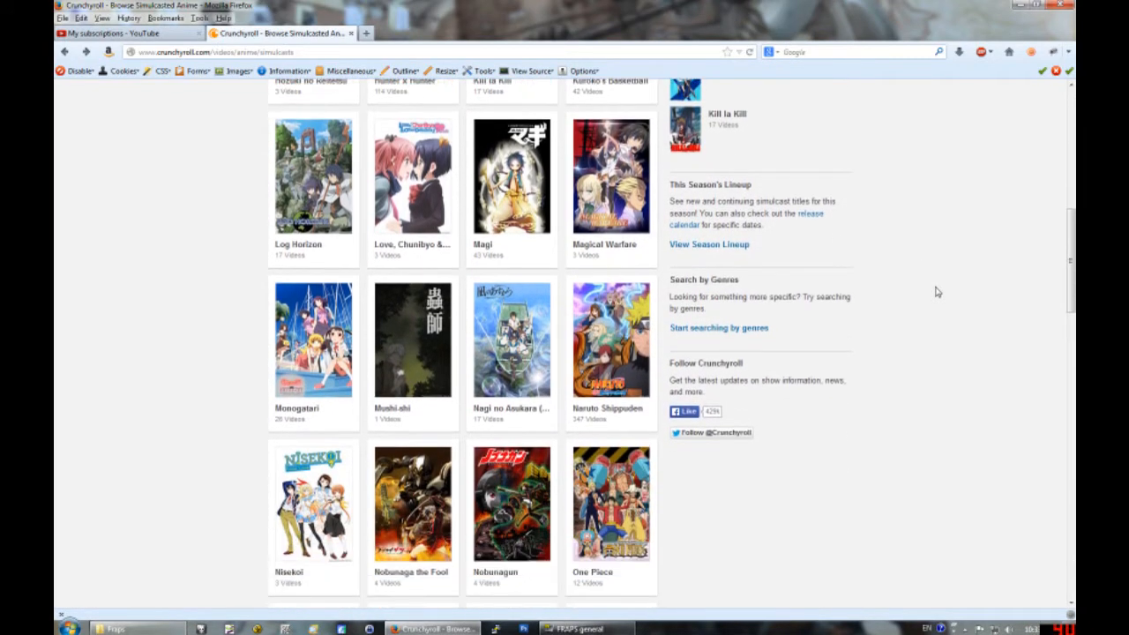
pyautogui.scroll(-3)
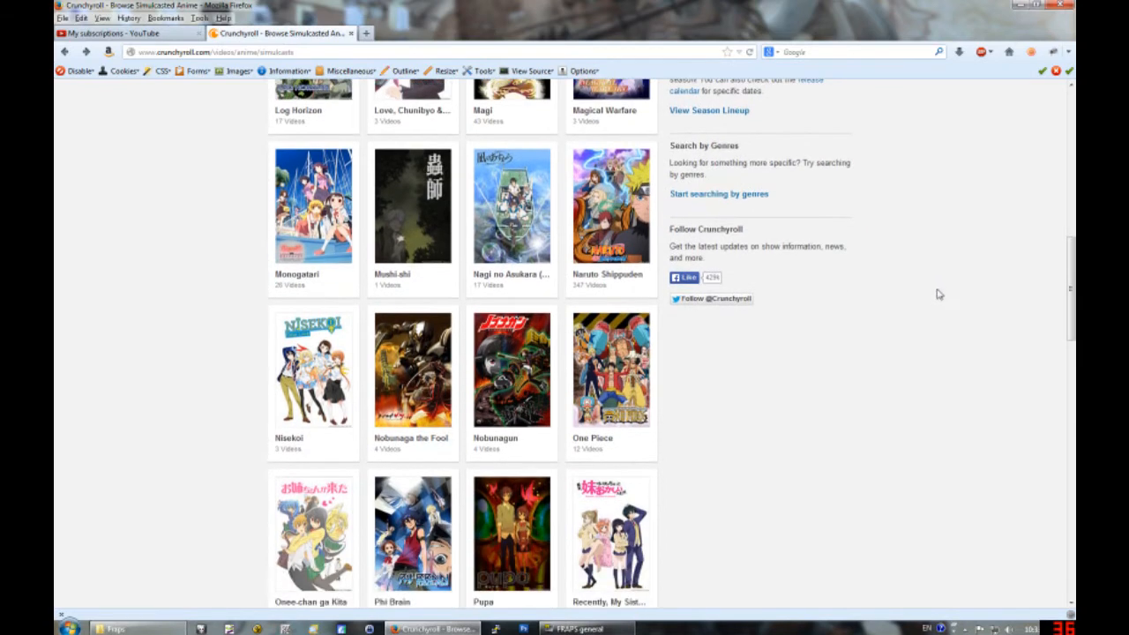
pyautogui.scroll(-3)
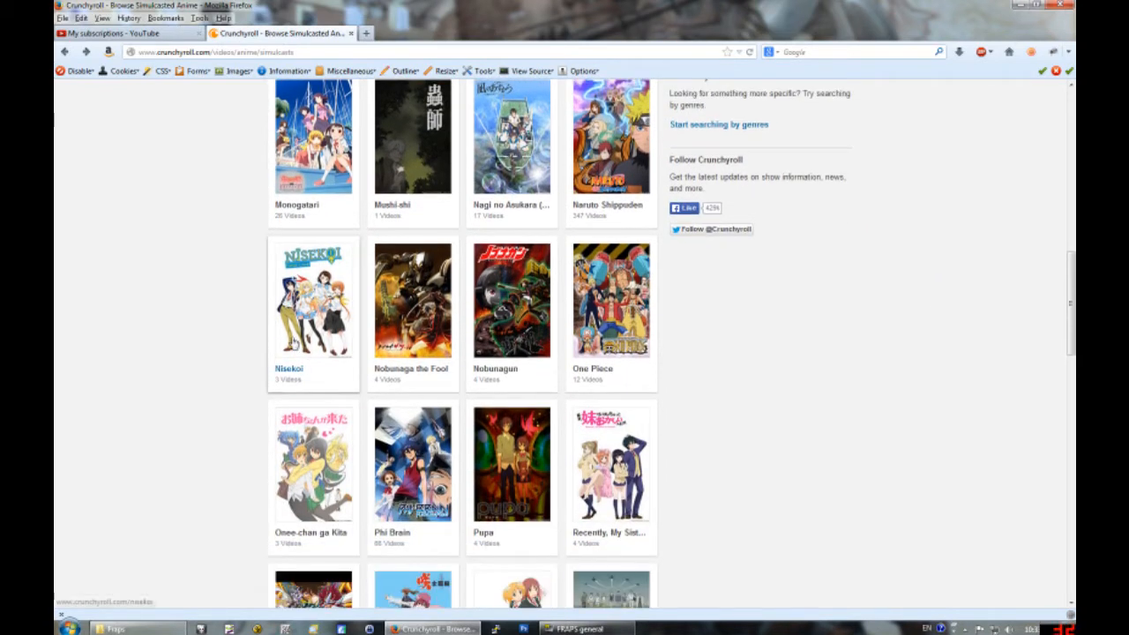
pyautogui.moveTo(314, 300)
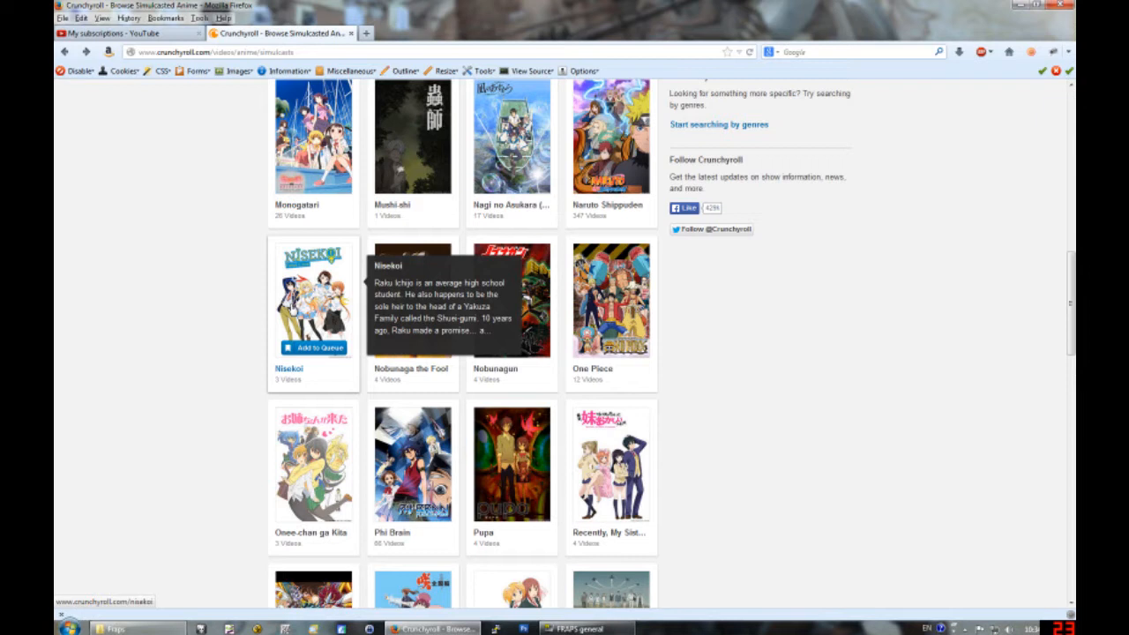
pyautogui.moveTo(744, 301)
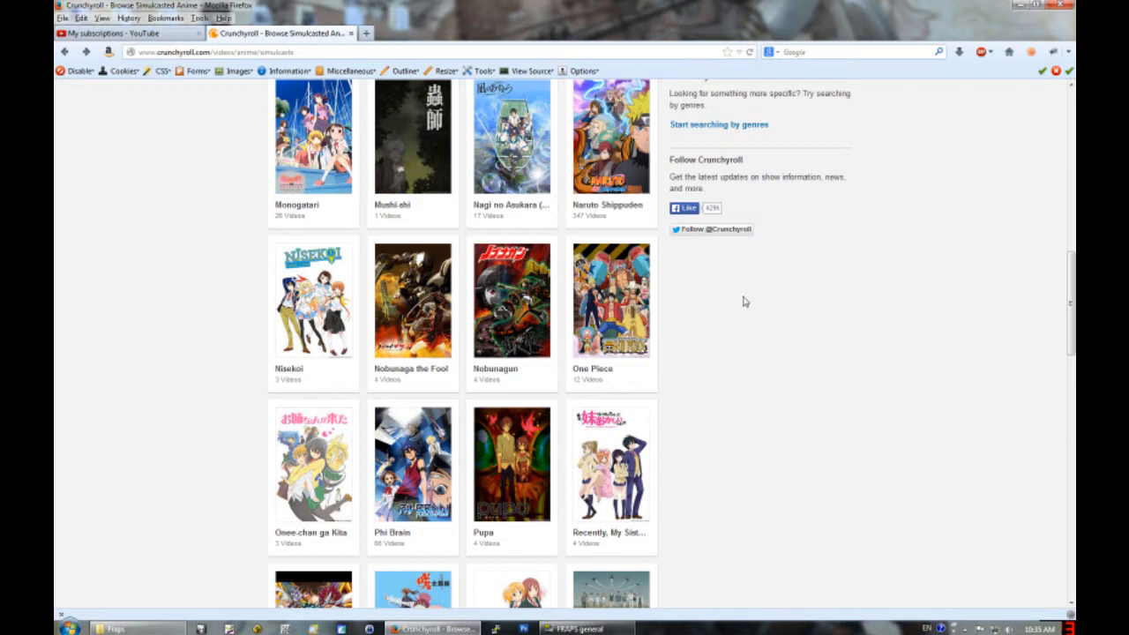
pyautogui.moveTo(815, 328)
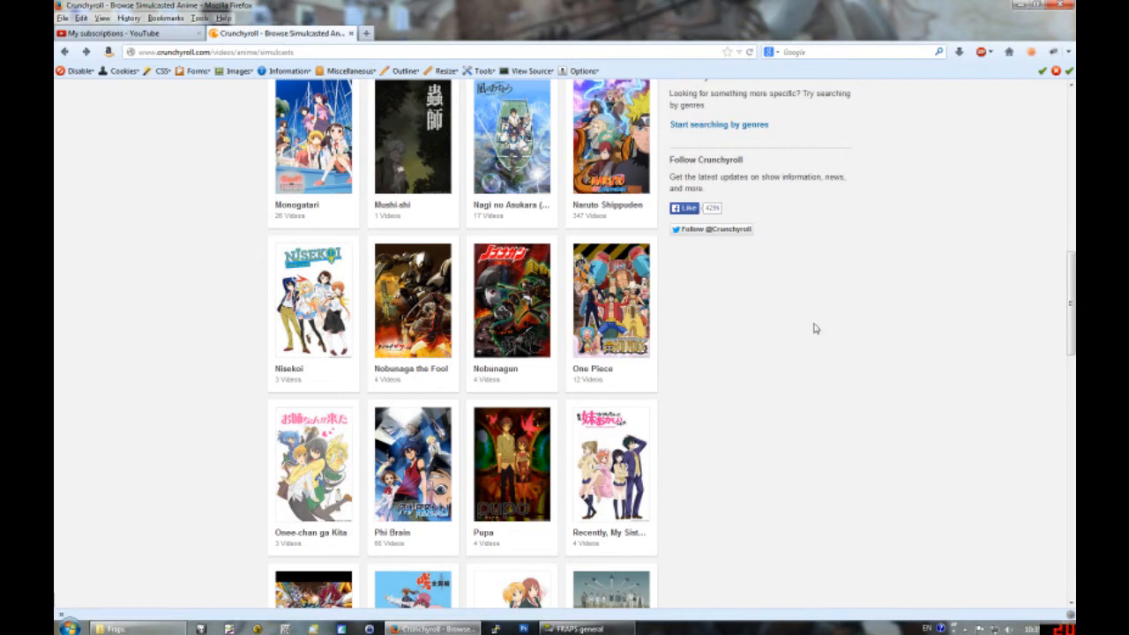
pyautogui.scroll(-3)
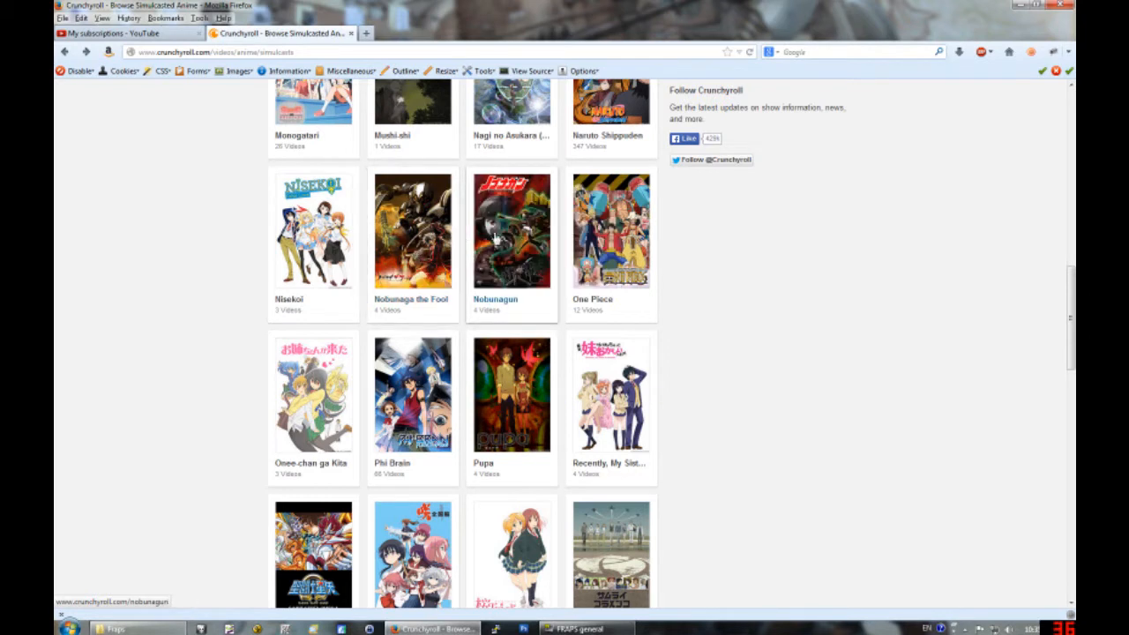
pyautogui.moveTo(721, 269)
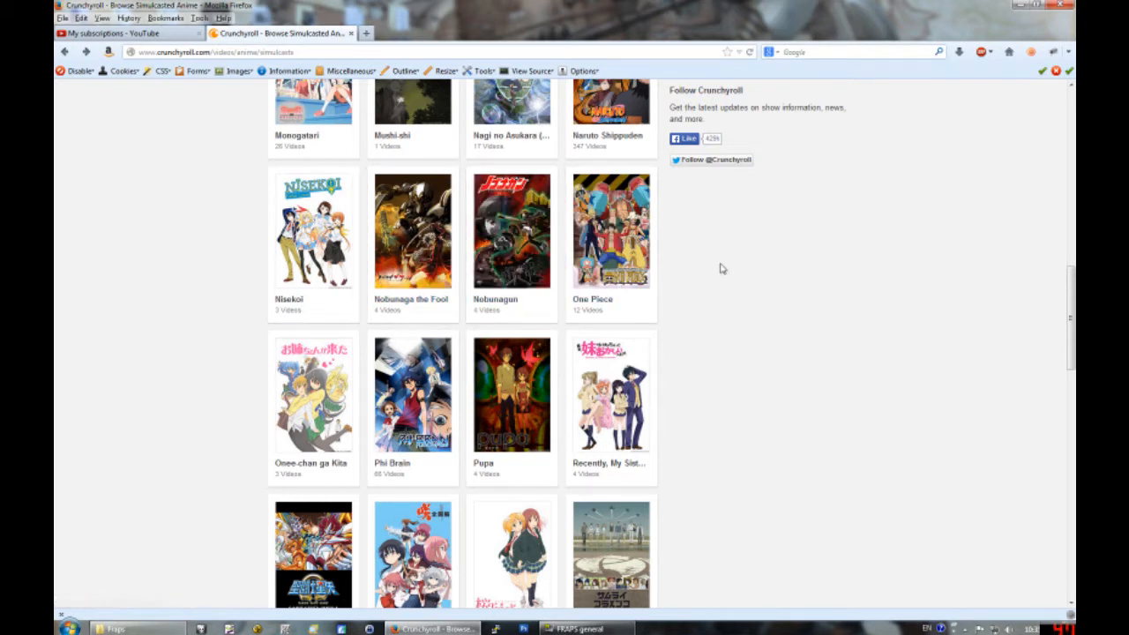
pyautogui.moveTo(707, 266)
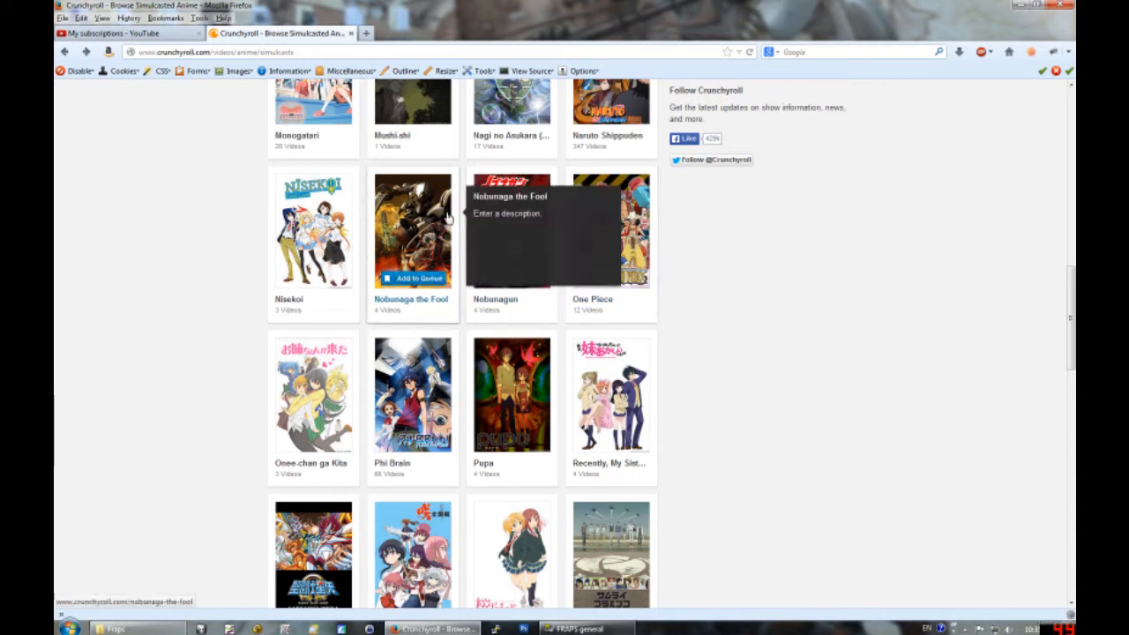
pyautogui.moveTo(512, 229)
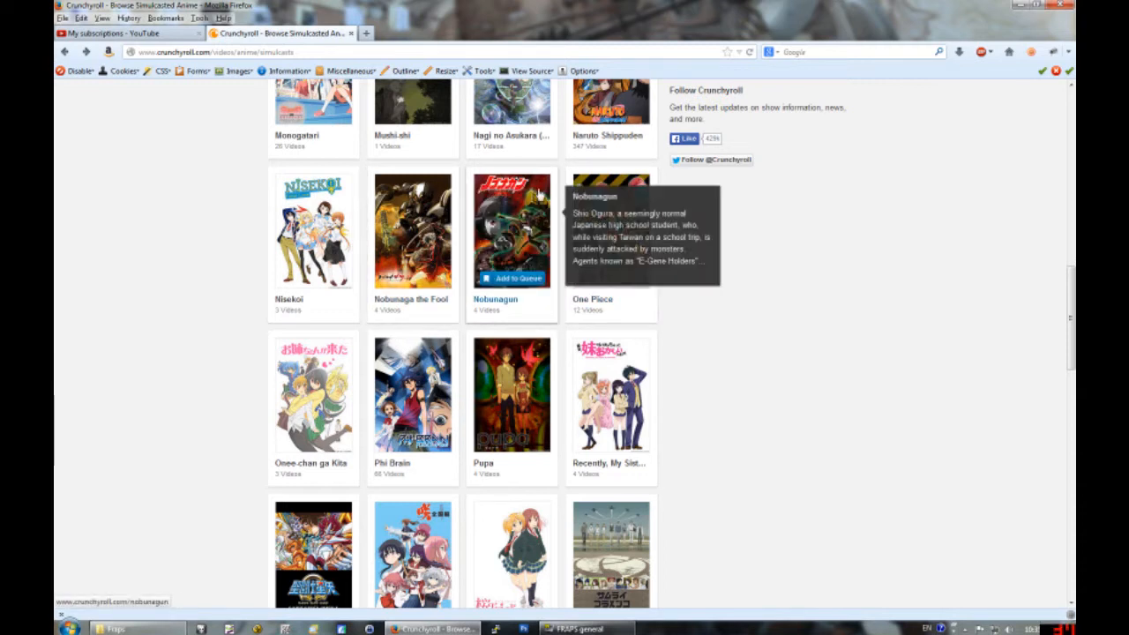
pyautogui.moveTo(554, 303)
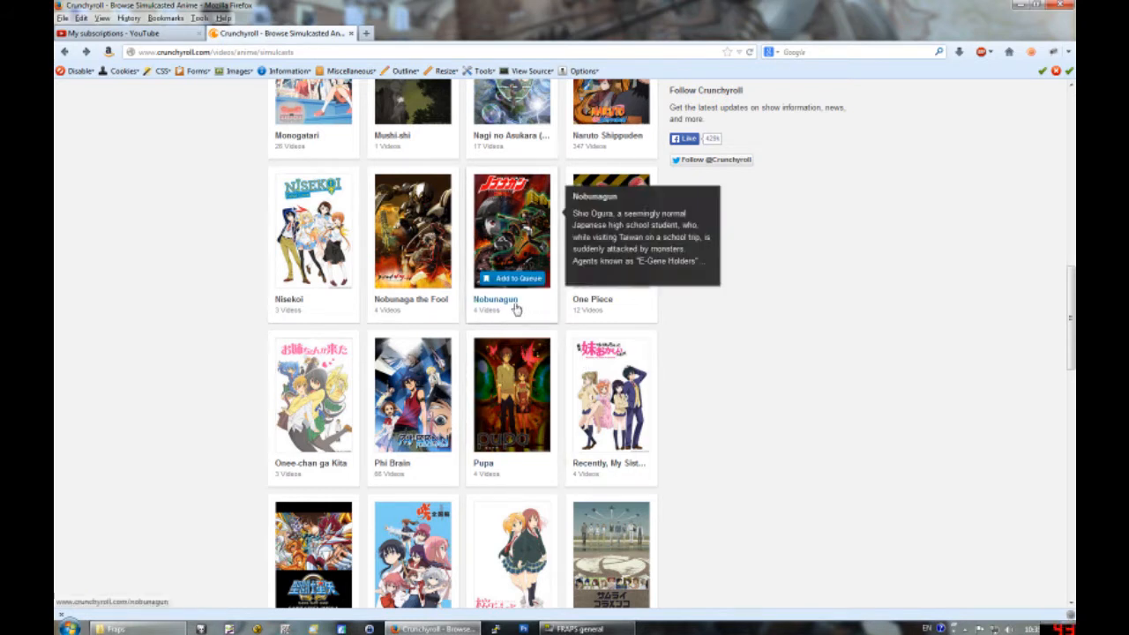
pyautogui.moveTo(885, 293)
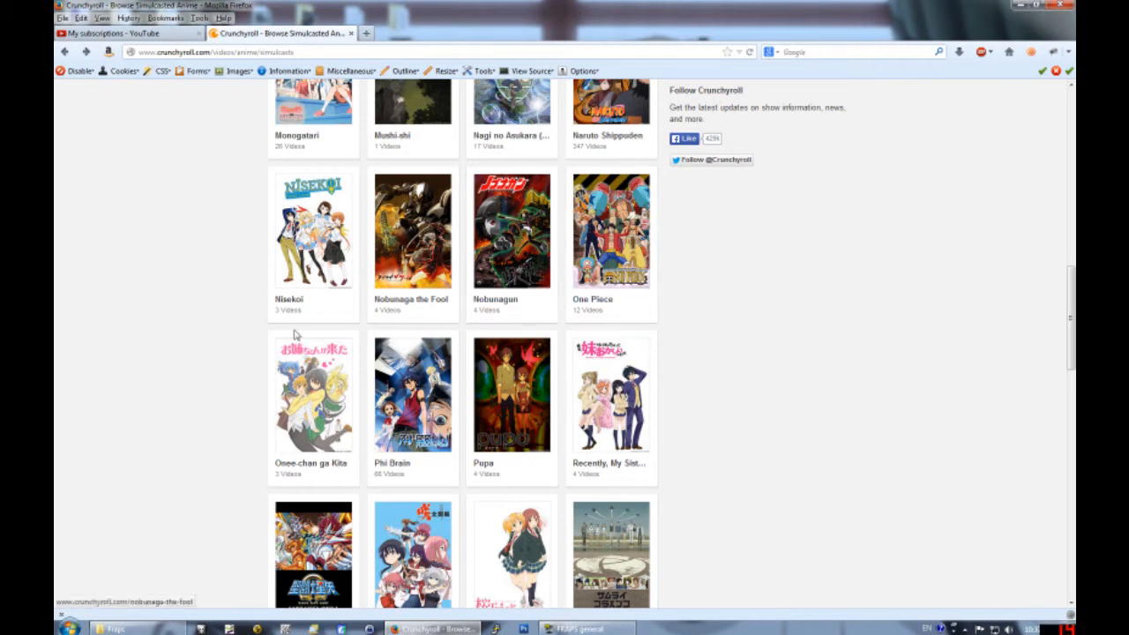
pyautogui.scroll(-3)
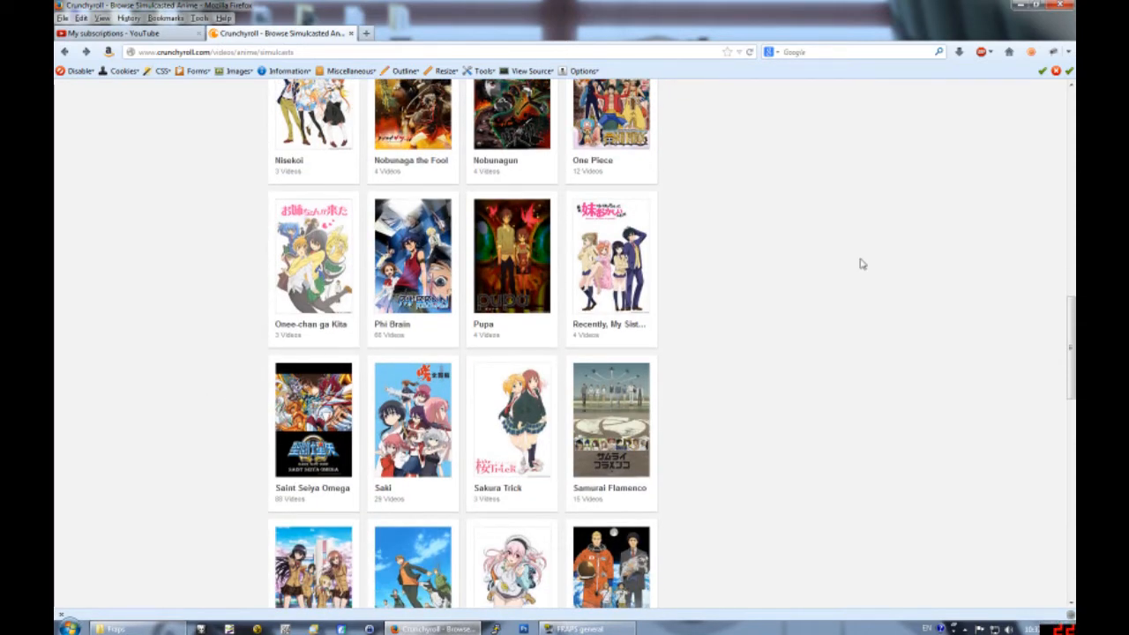
pyautogui.moveTo(884, 261)
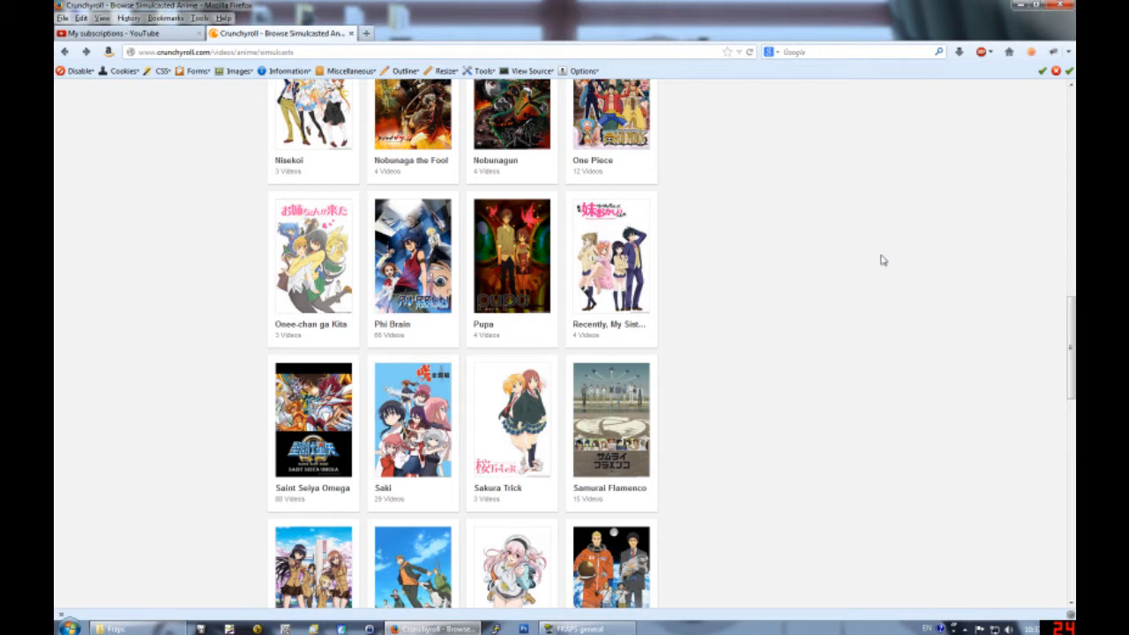
pyautogui.moveTo(688, 247)
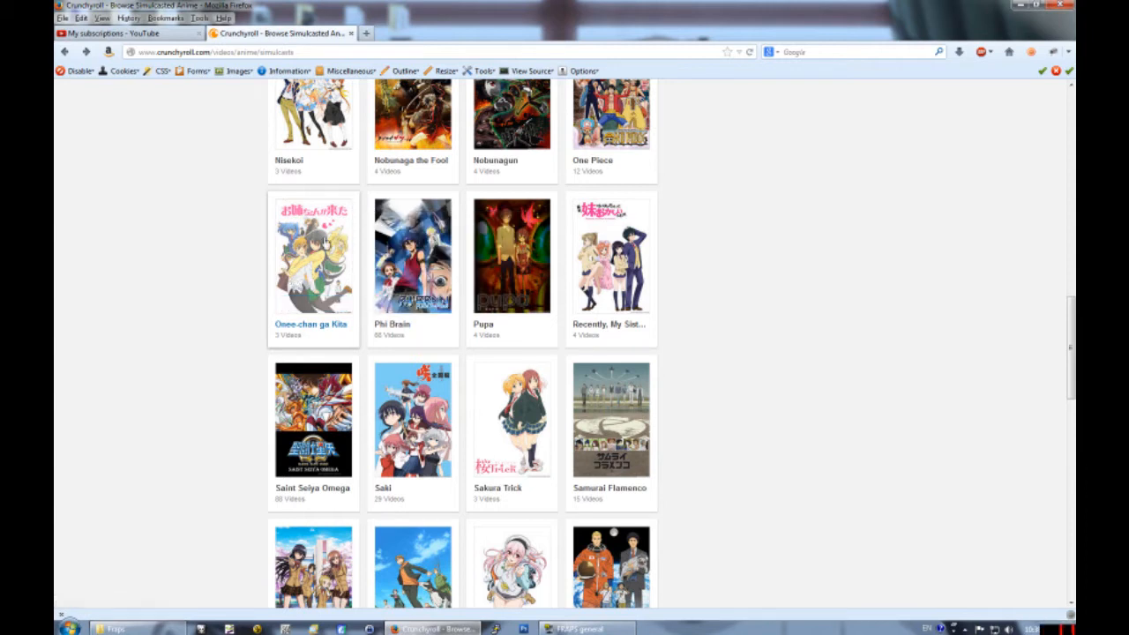
pyautogui.moveTo(695, 279)
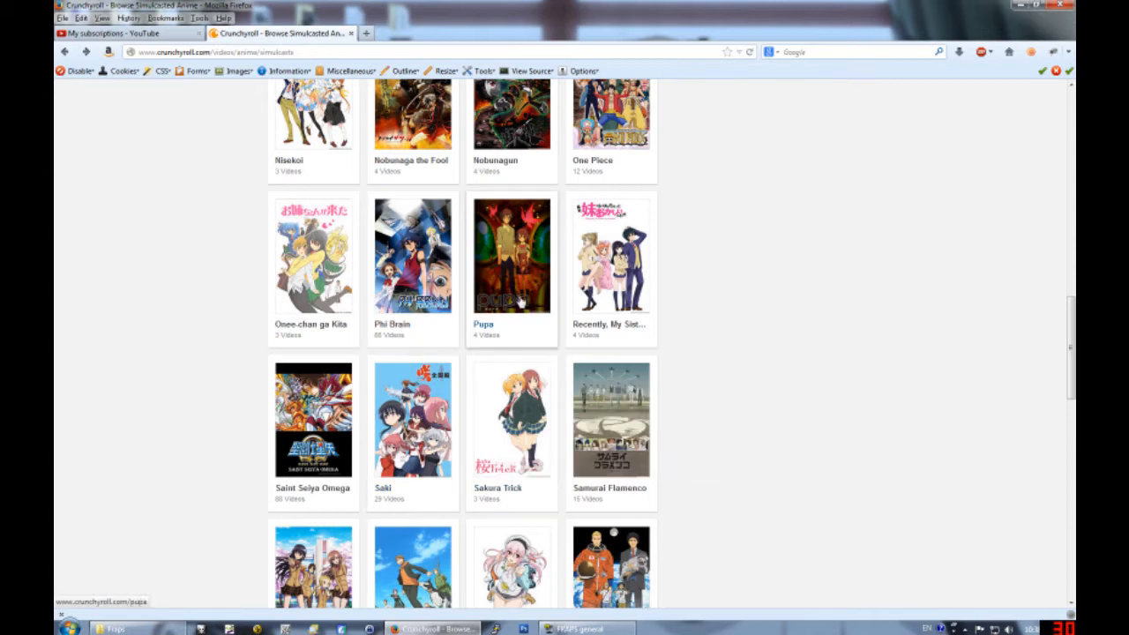
pyautogui.moveTo(511, 255)
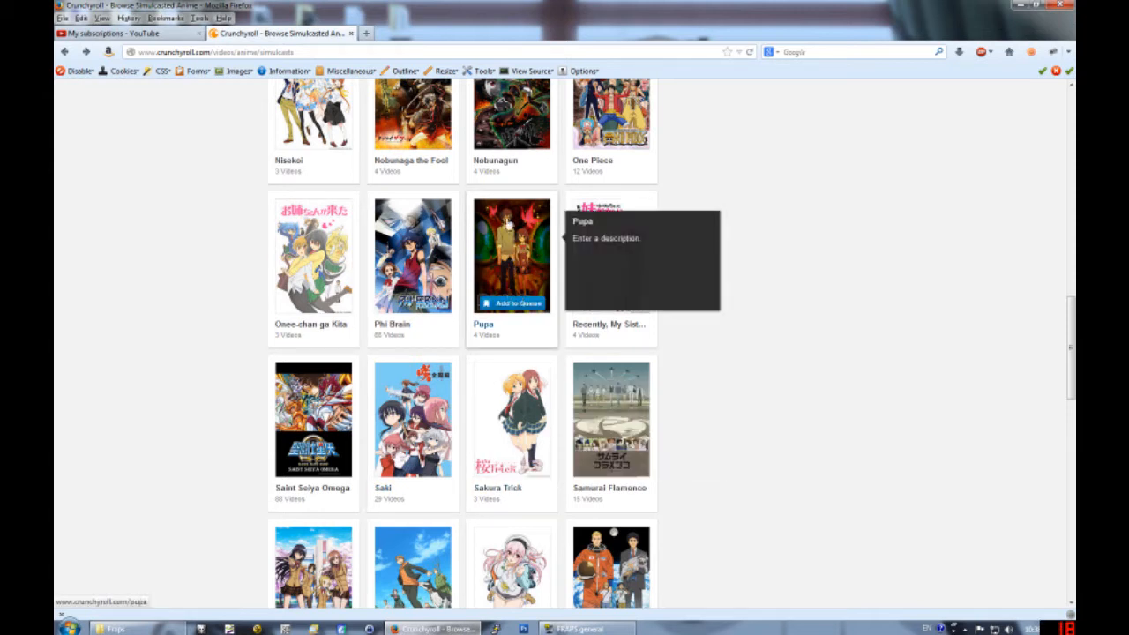
pyautogui.moveTo(512, 291)
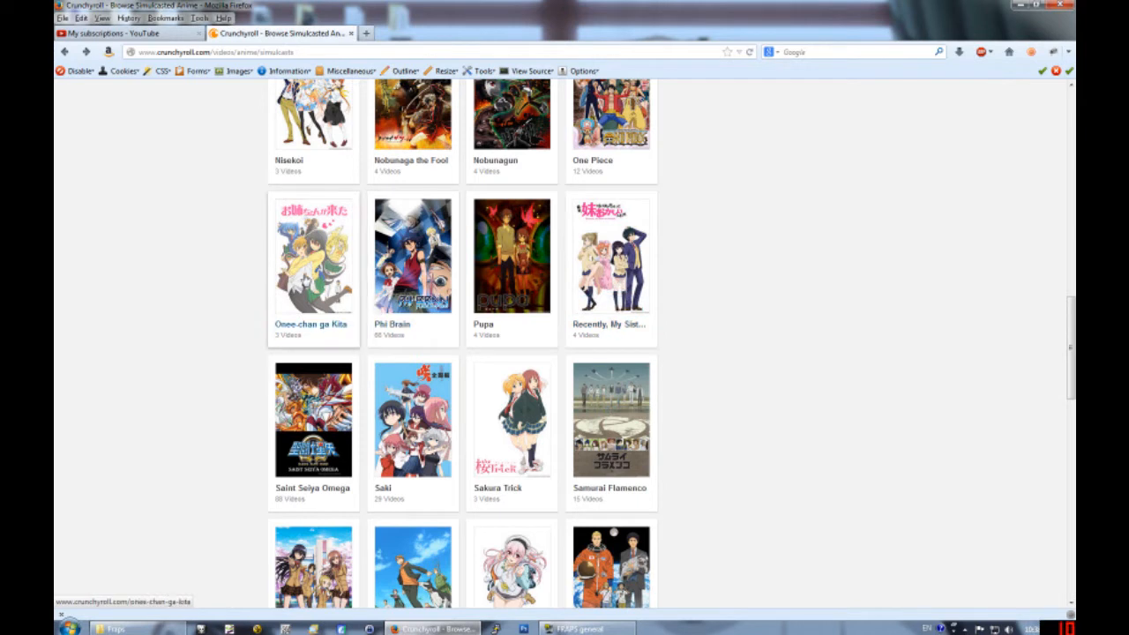
pyautogui.moveTo(611, 256)
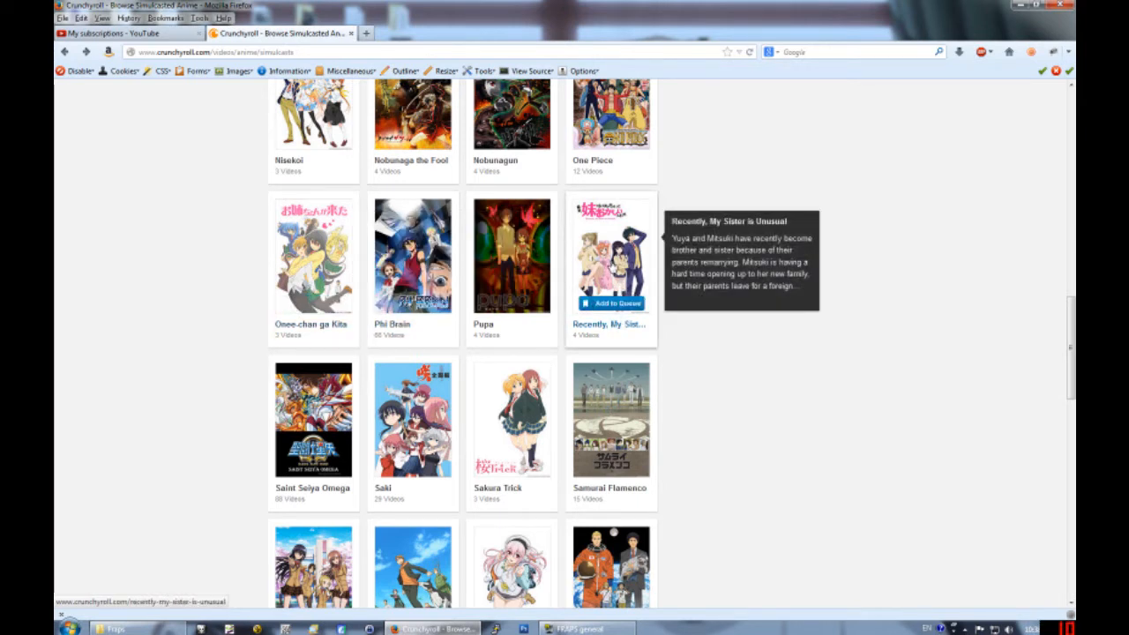
pyautogui.moveTo(672, 265)
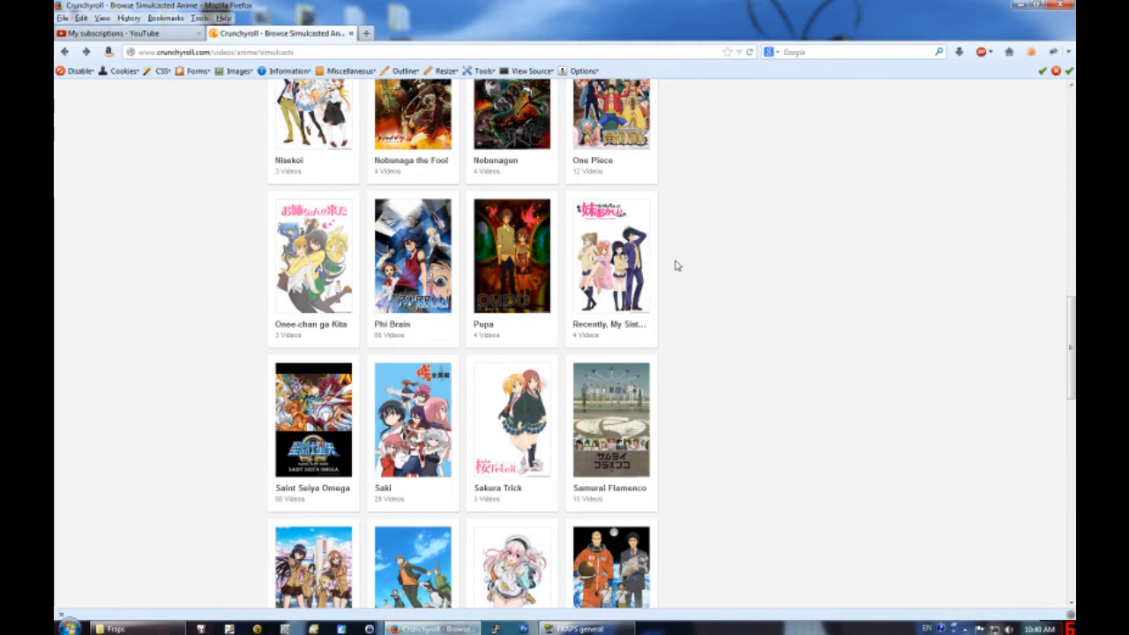
pyautogui.scroll(-3)
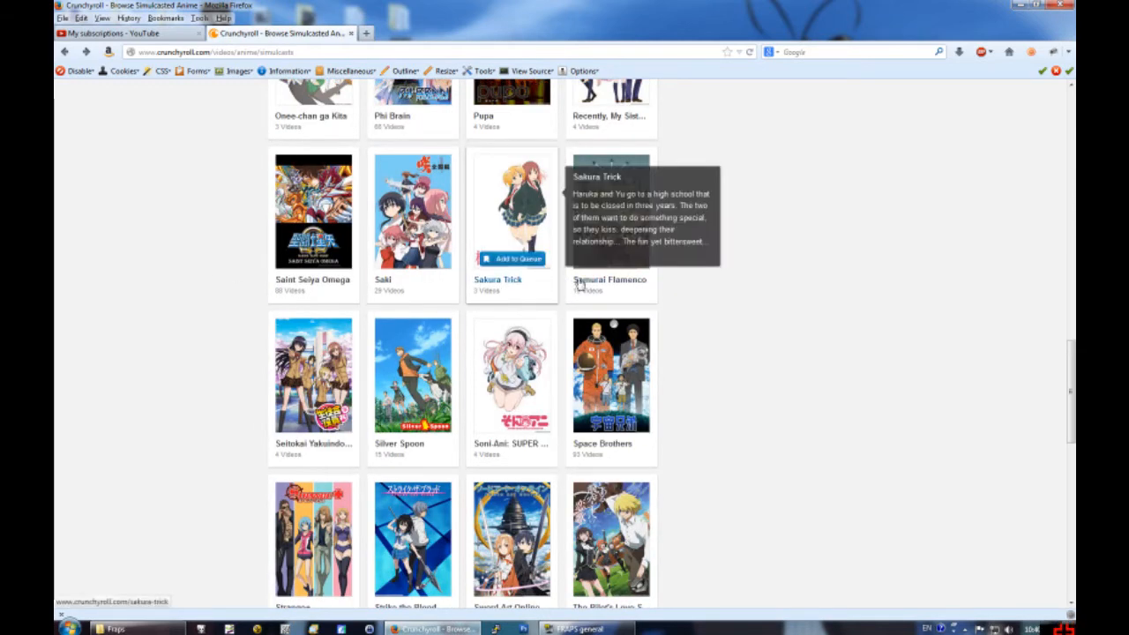
pyautogui.moveTo(741, 282)
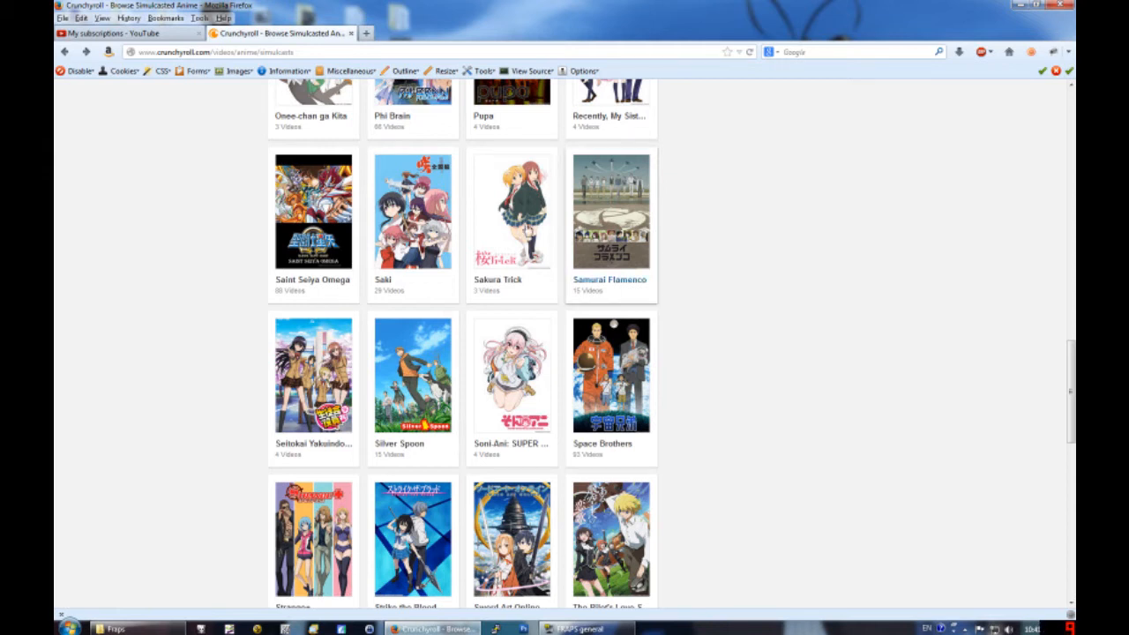
pyautogui.scroll(-3)
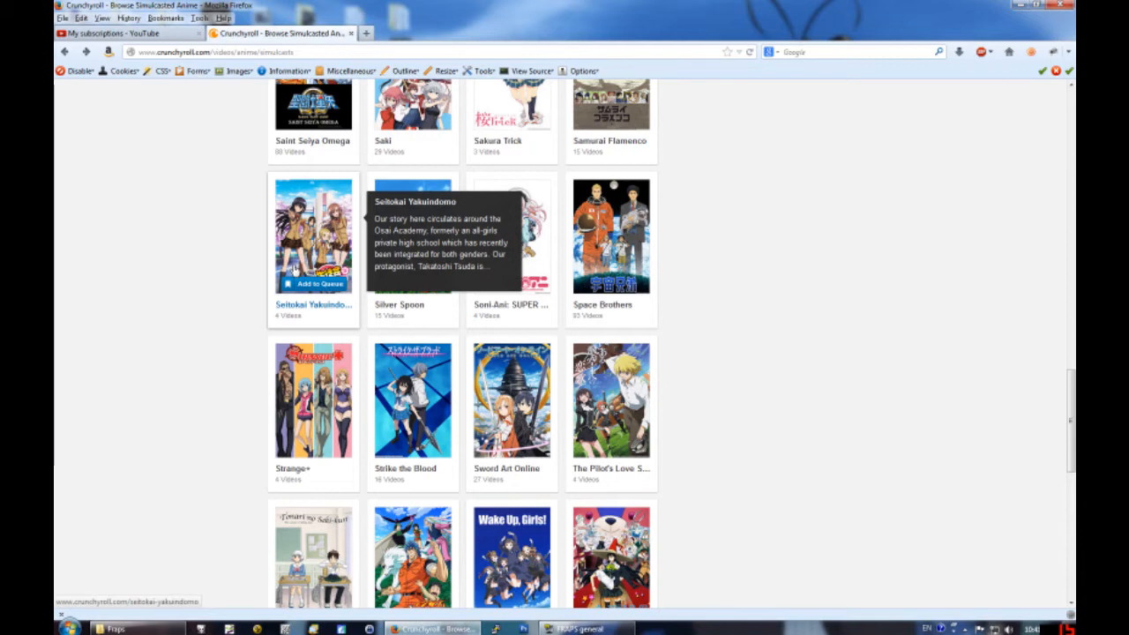
pyautogui.moveTo(148, 311)
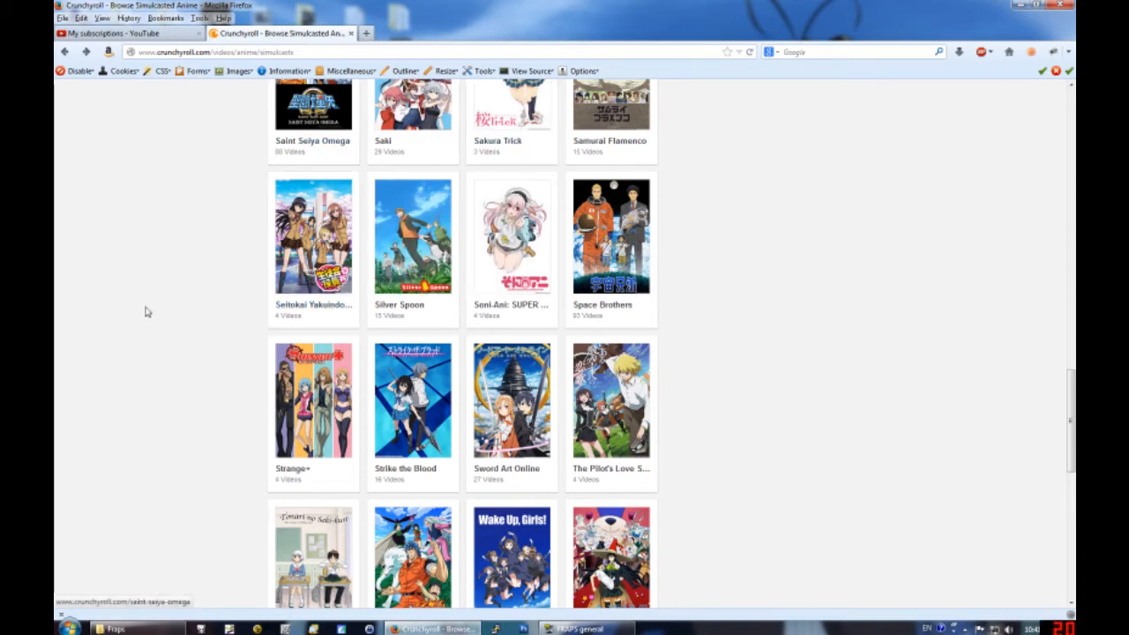
pyautogui.moveTo(268, 201)
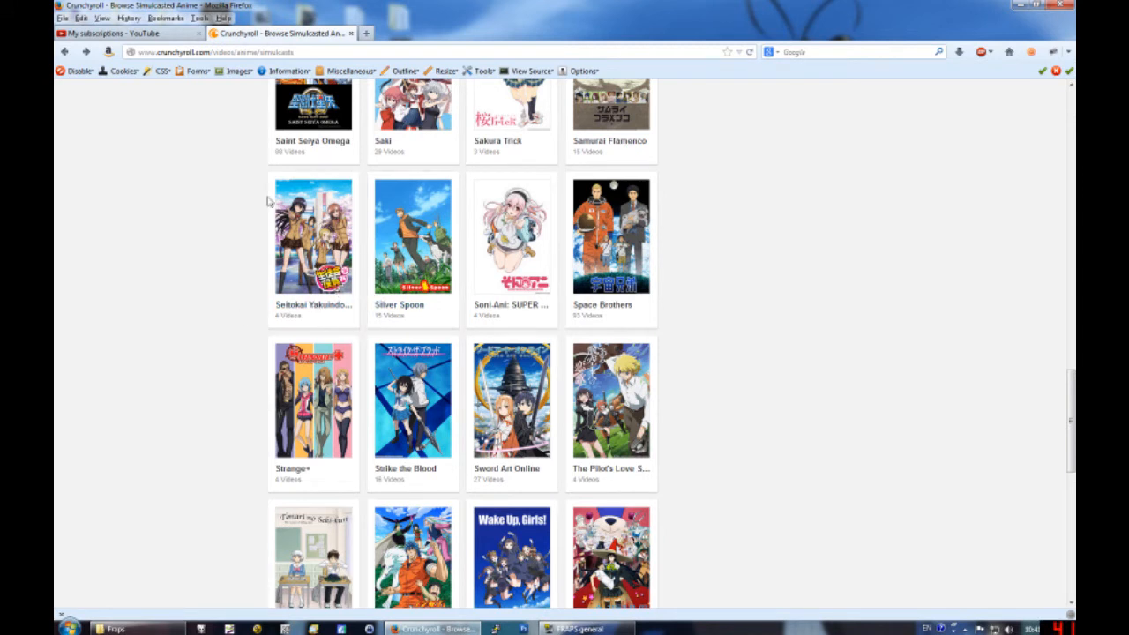
pyautogui.moveTo(183, 303)
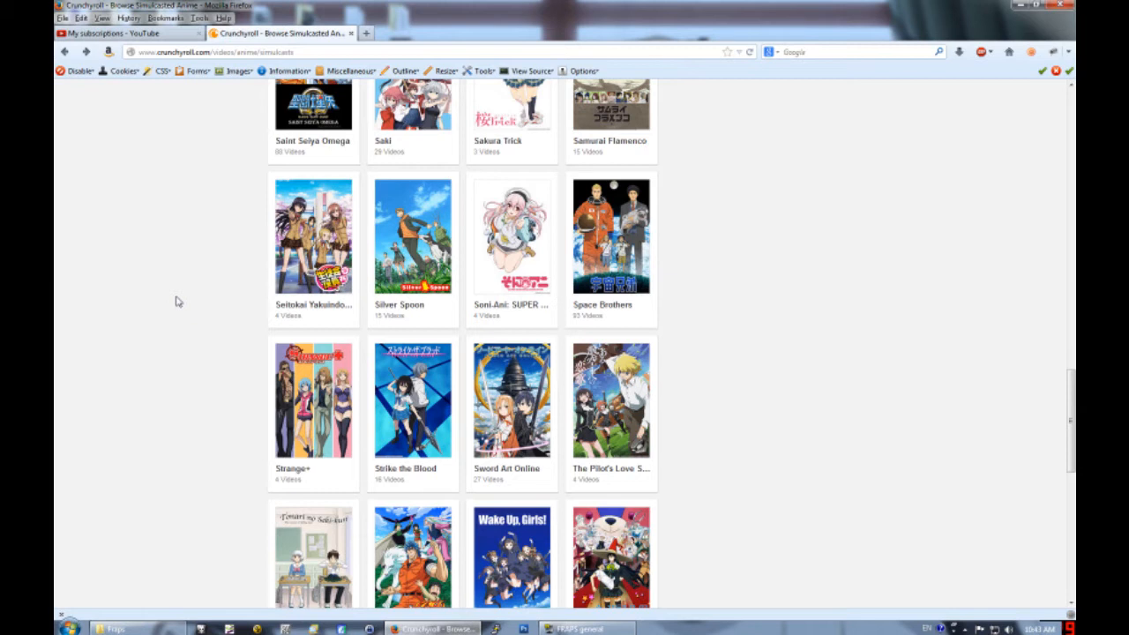
pyautogui.moveTo(153, 293)
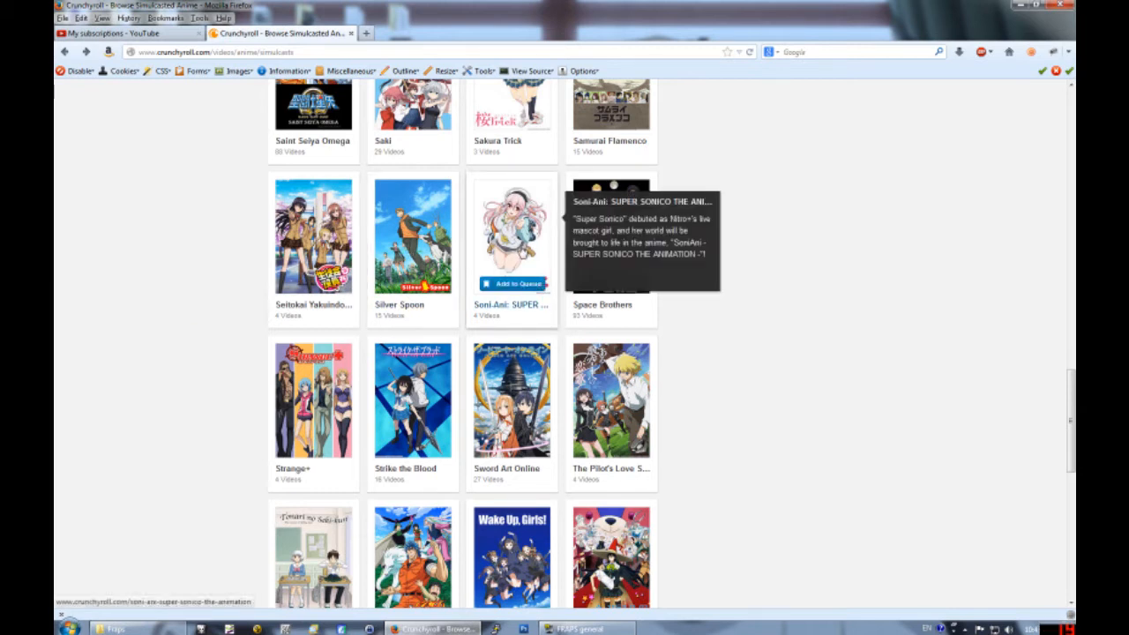
pyautogui.moveTo(753, 230)
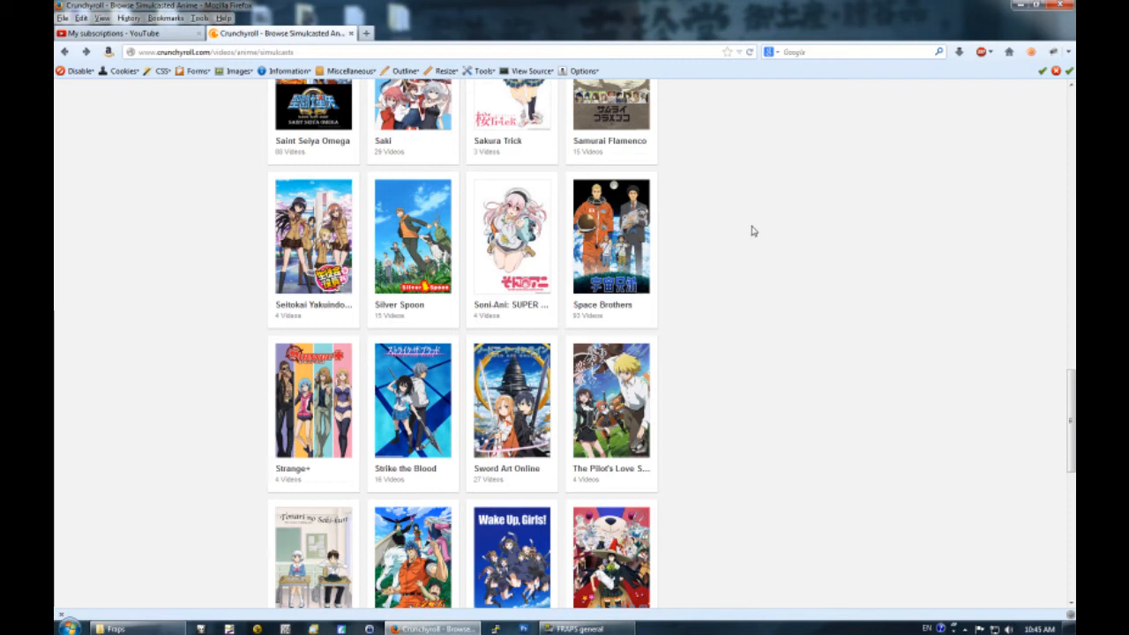
pyautogui.scroll(-3)
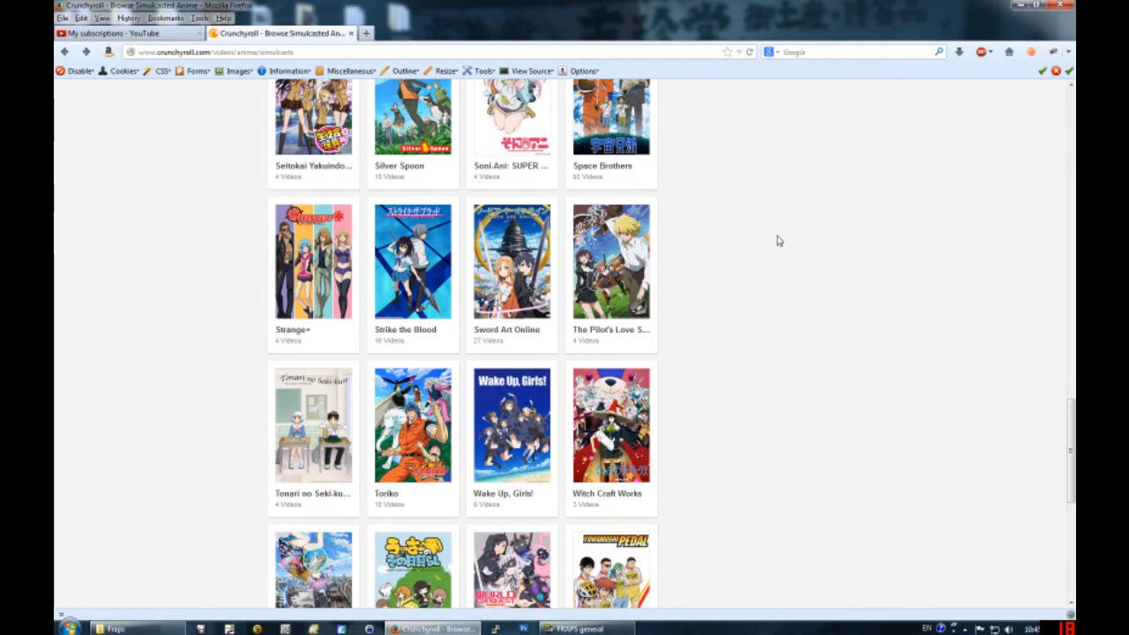
pyautogui.scroll(-3)
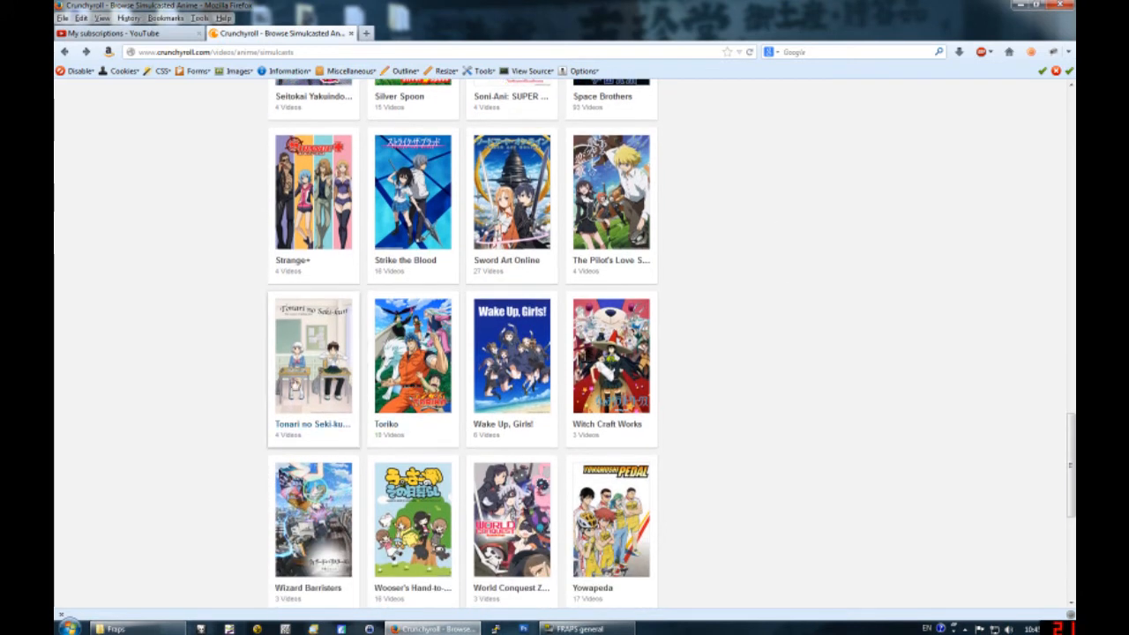
pyautogui.moveTo(314, 355)
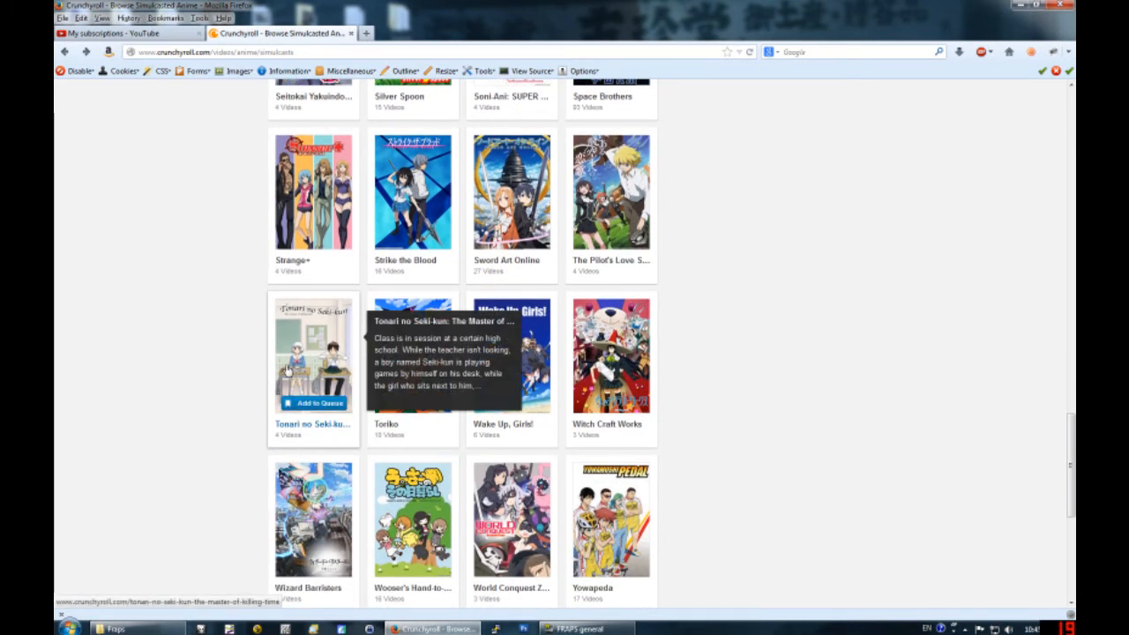
pyautogui.moveTo(280, 326)
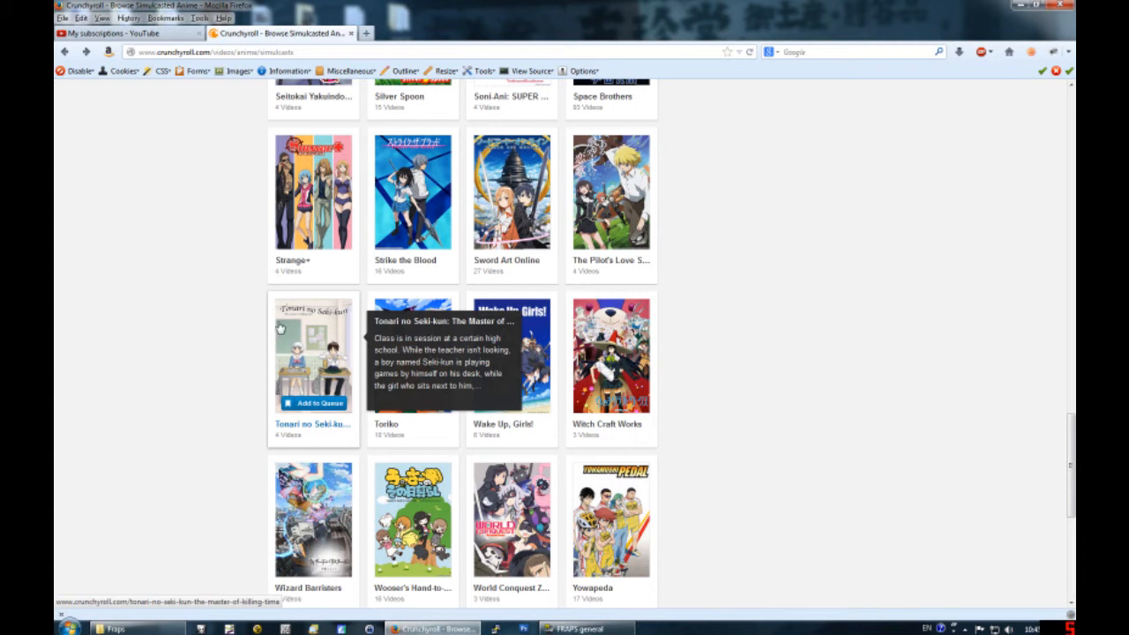
pyautogui.moveTo(243, 324)
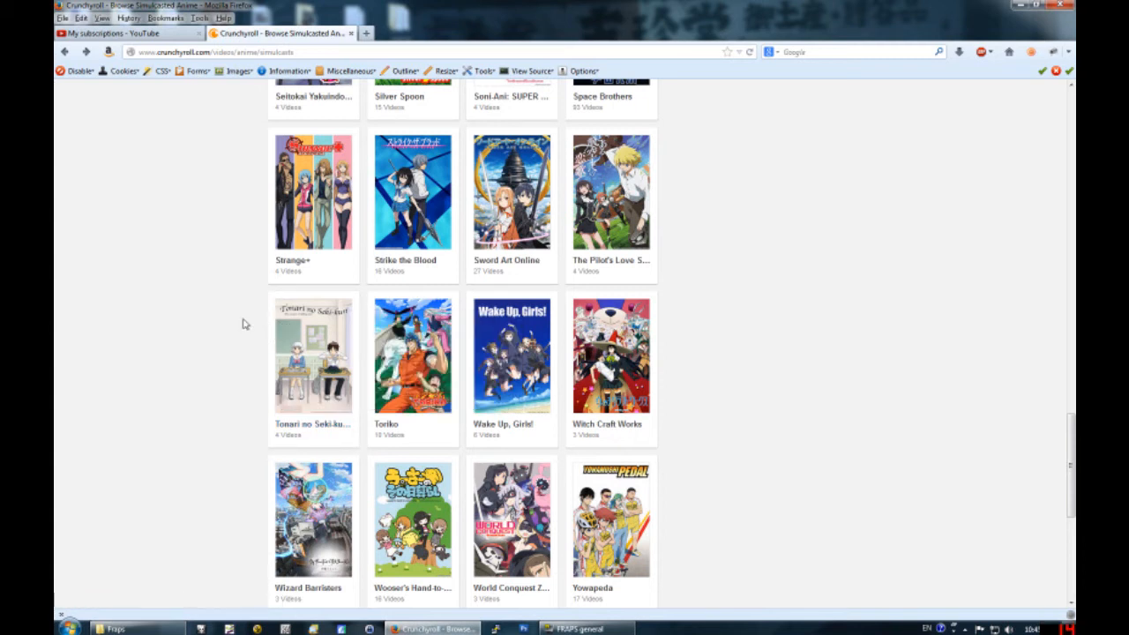
pyautogui.moveTo(314, 355)
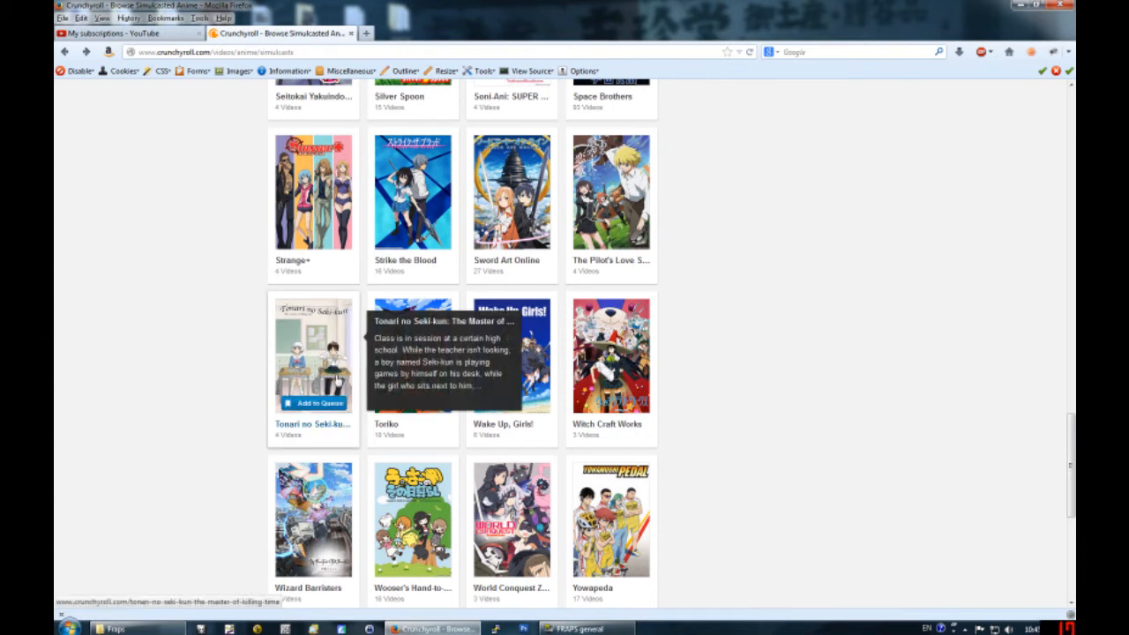
pyautogui.moveTo(261, 356)
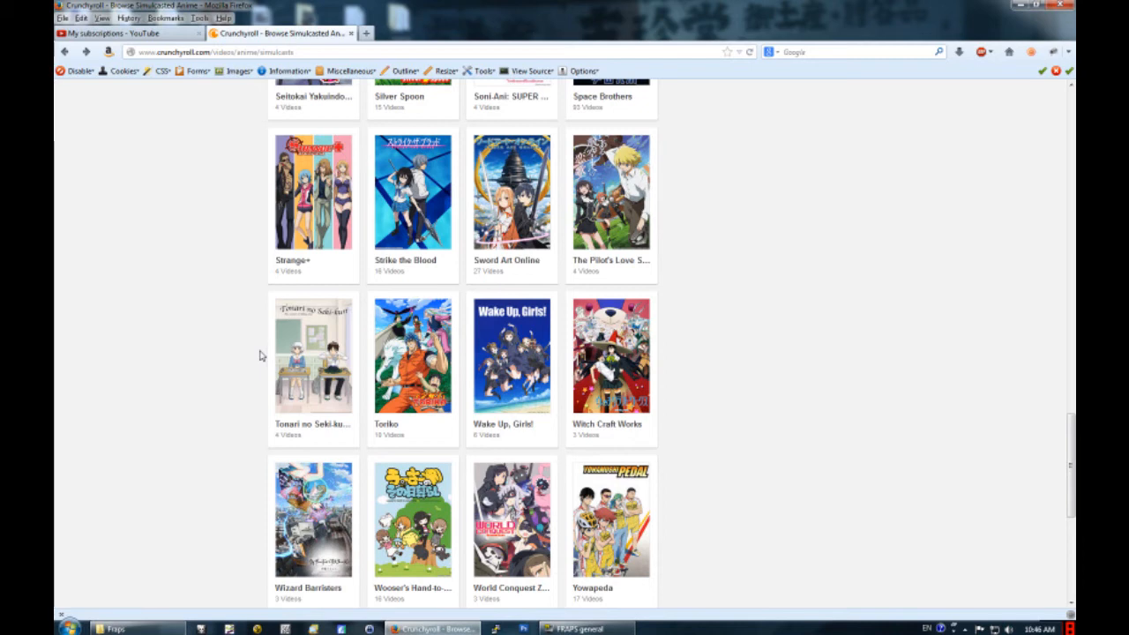
pyautogui.scroll(-3)
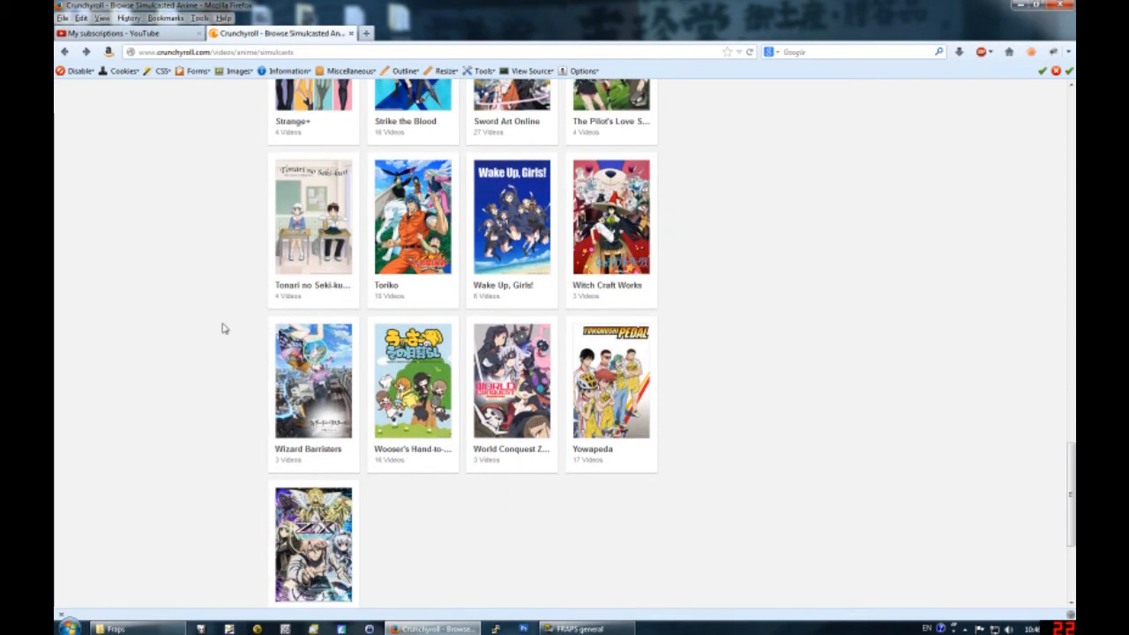
pyautogui.moveTo(508, 220)
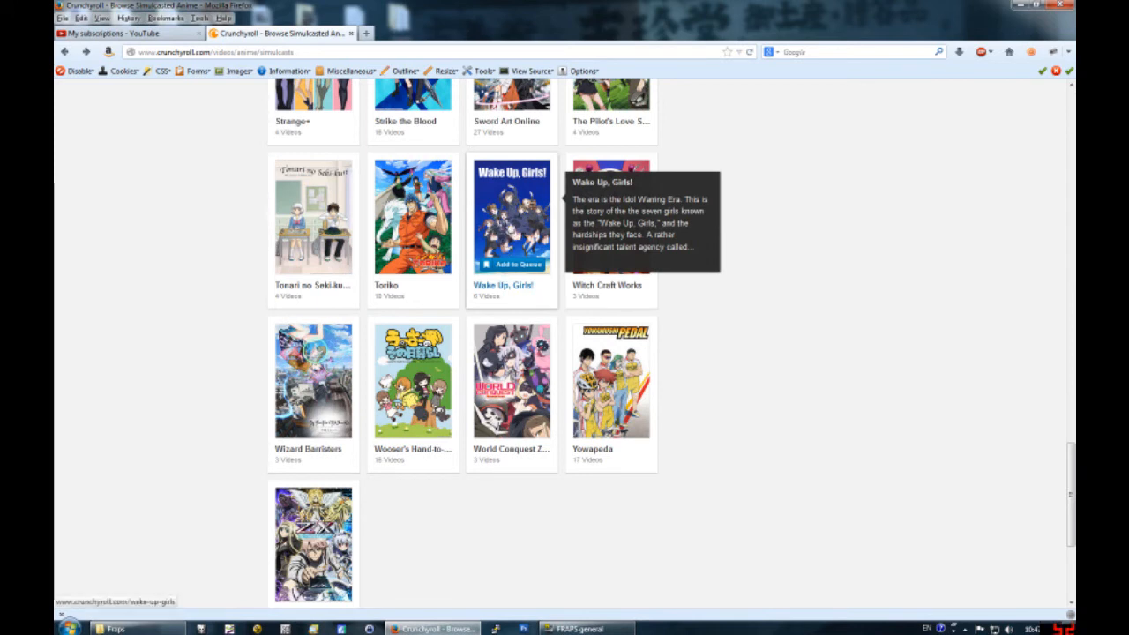
pyautogui.moveTo(833, 223)
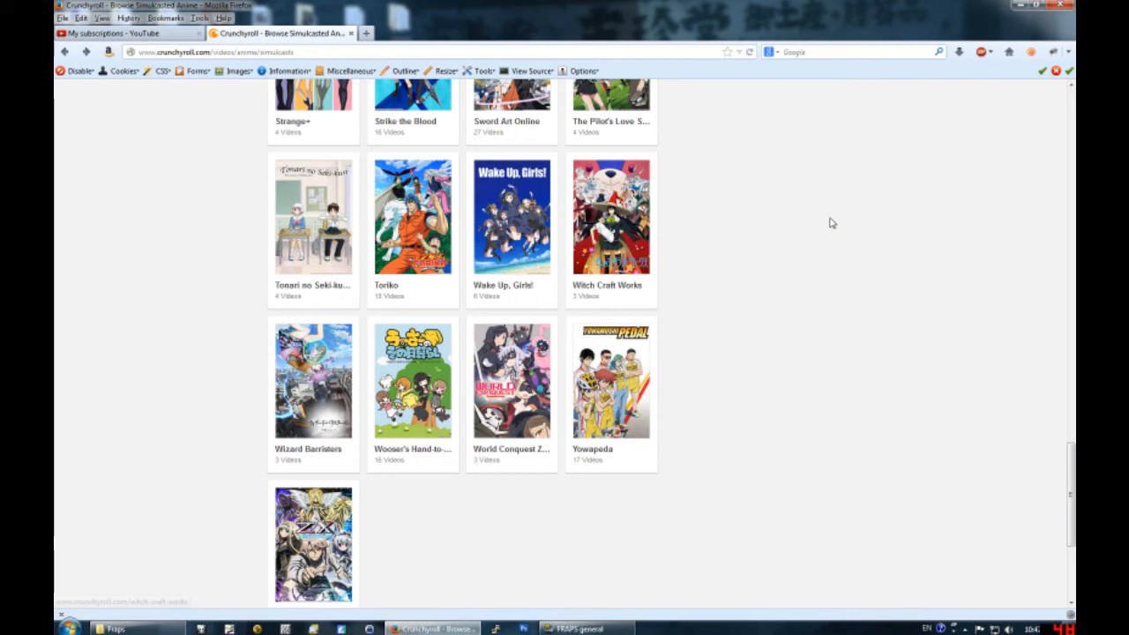
pyautogui.moveTo(257, 395)
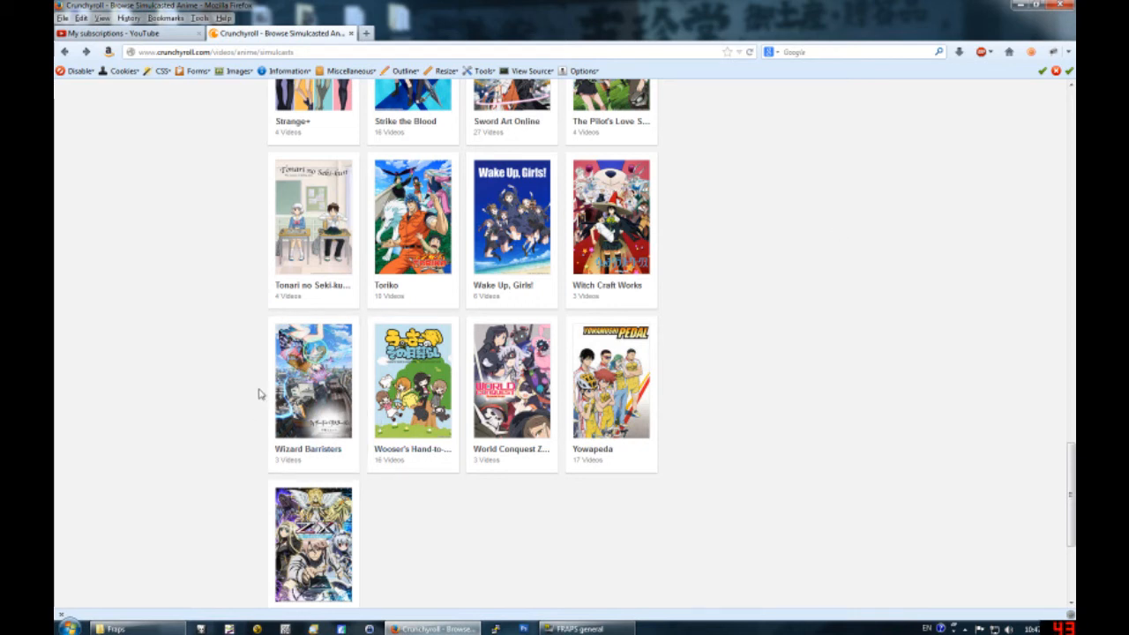
pyautogui.moveTo(314, 381)
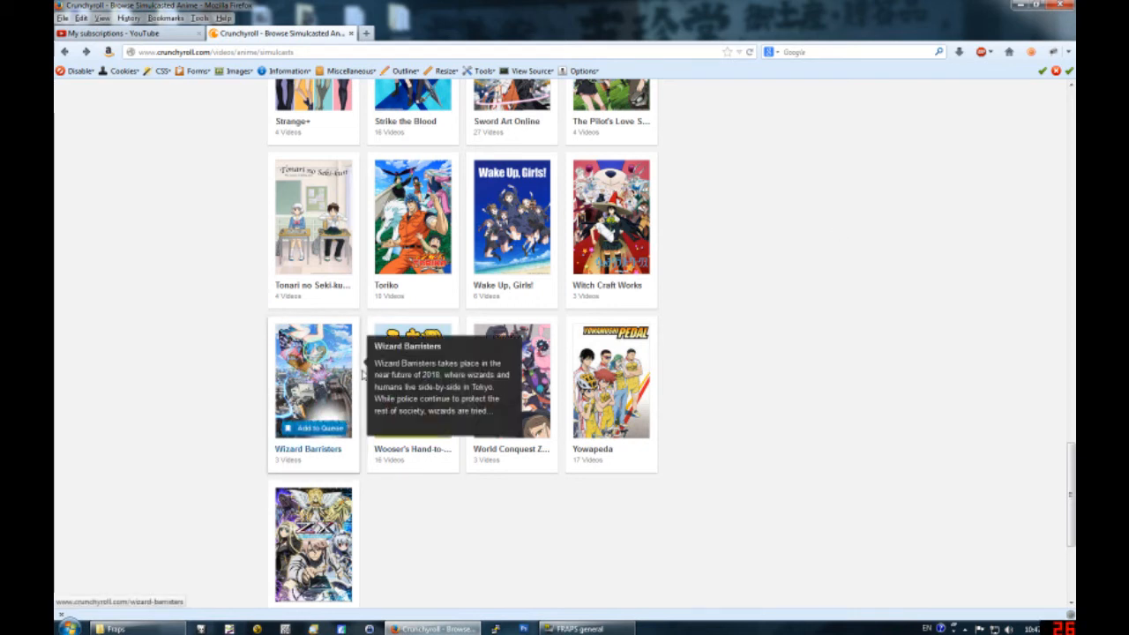
pyautogui.moveTo(223, 416)
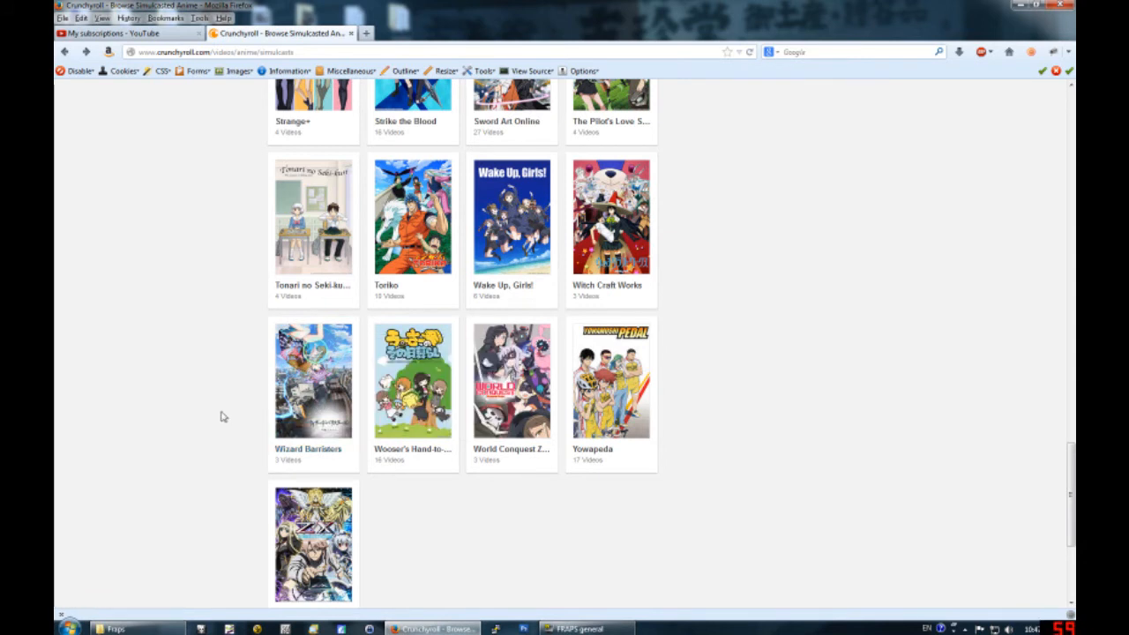
pyautogui.scroll(-3)
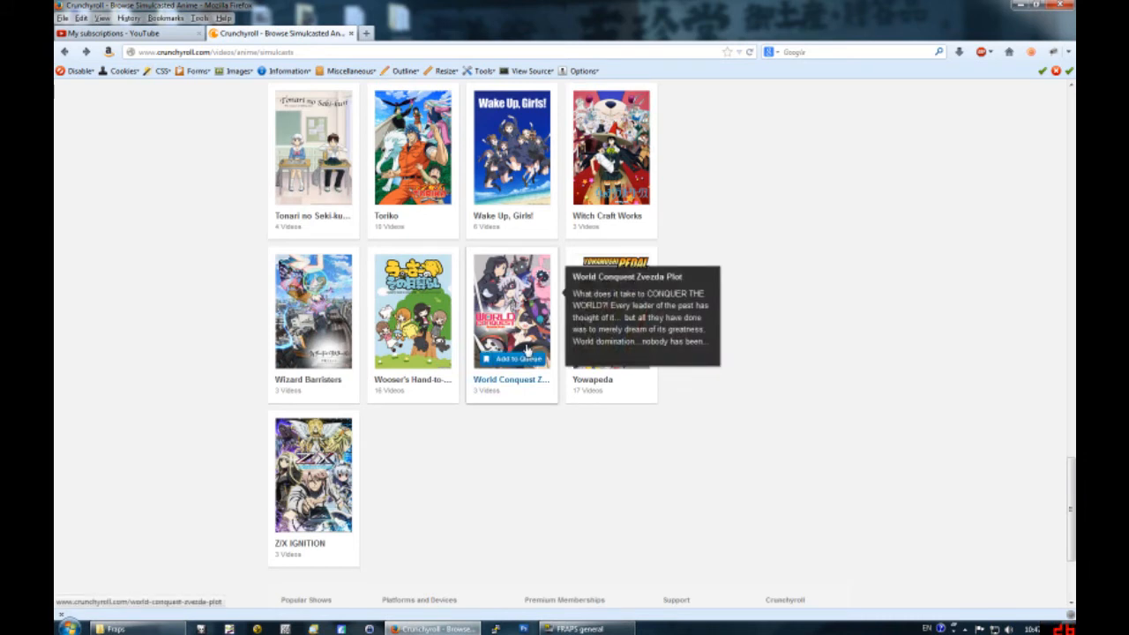
pyautogui.moveTo(732, 389)
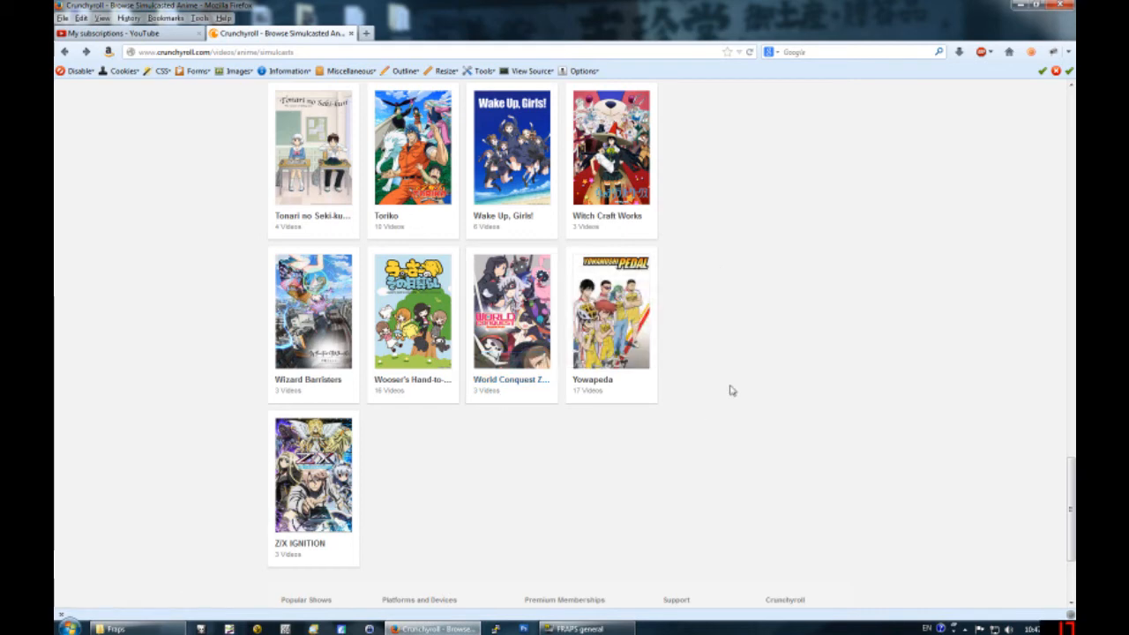
pyautogui.scroll(3)
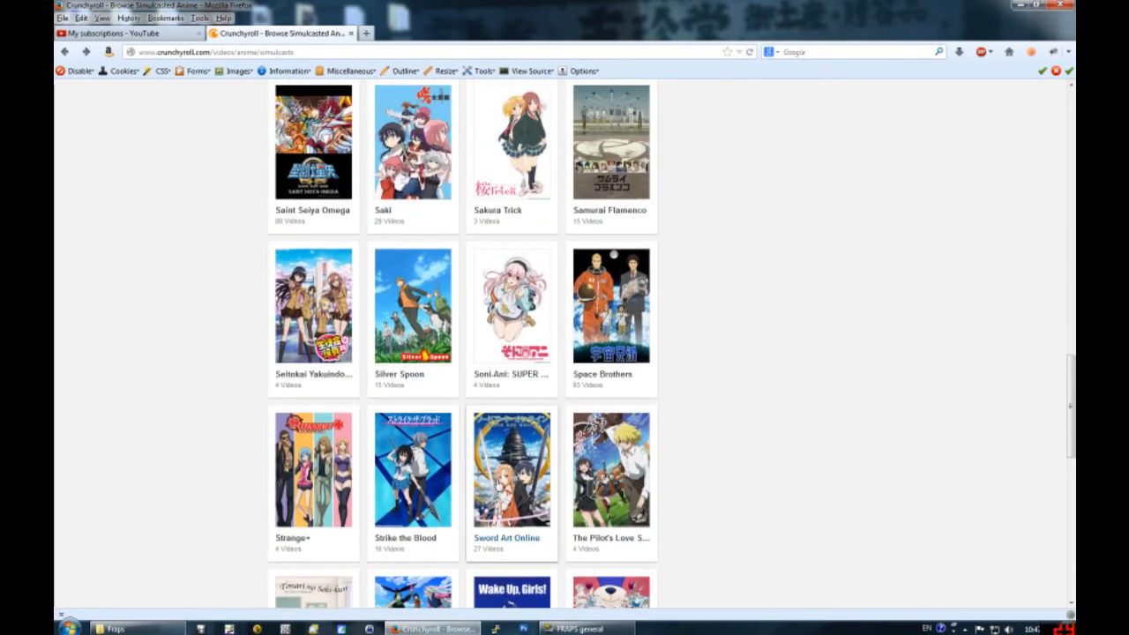
pyautogui.scroll(-3)
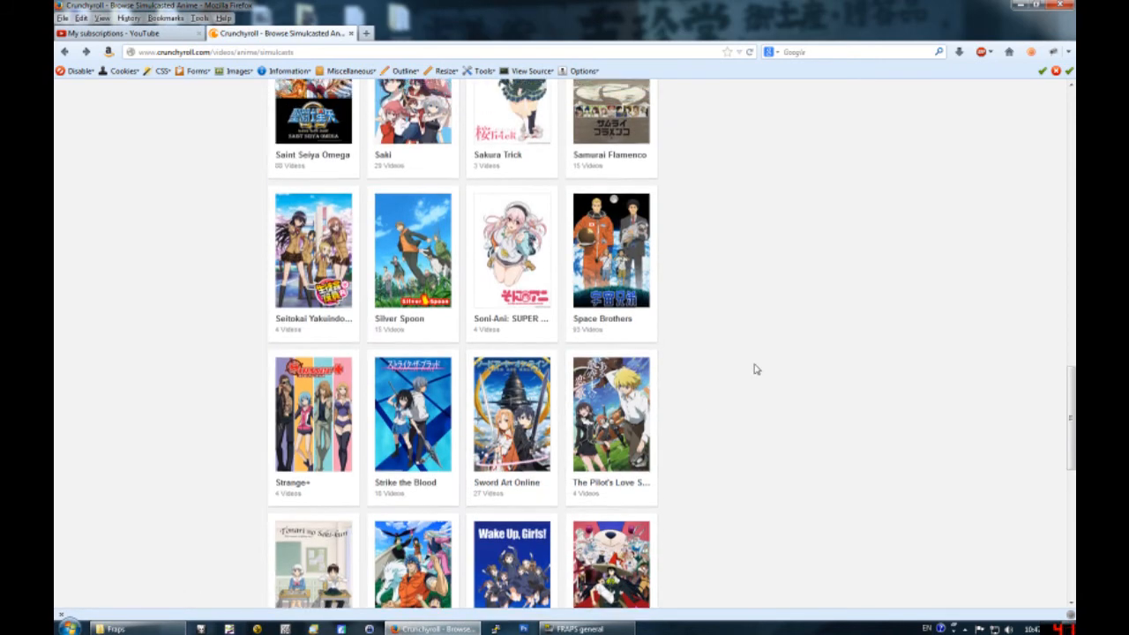
pyautogui.scroll(3)
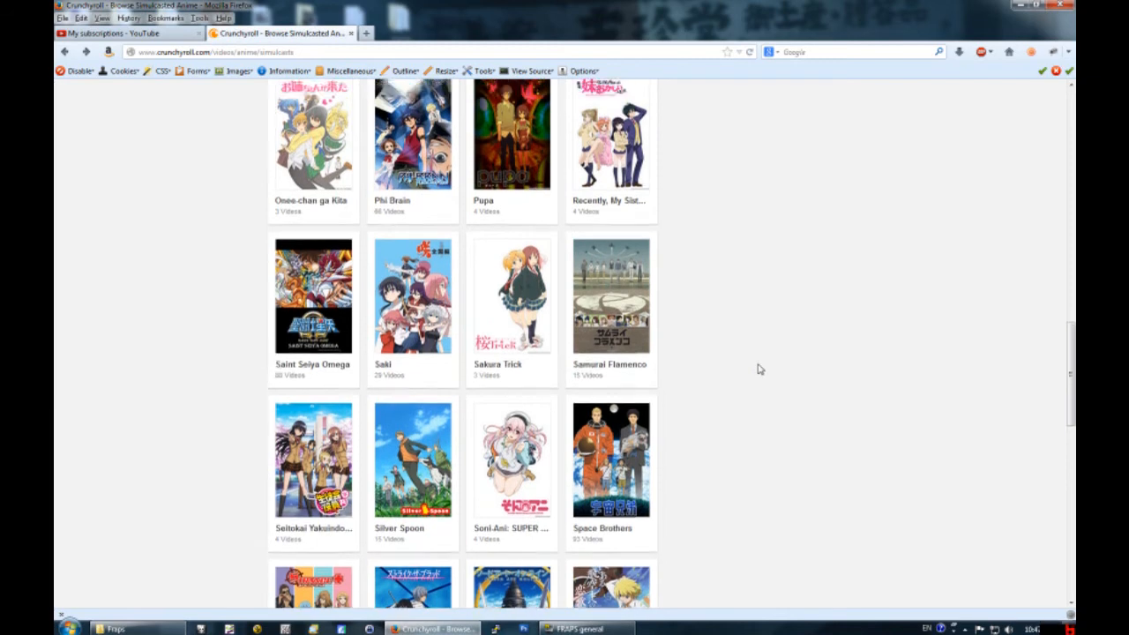
pyautogui.scroll(3)
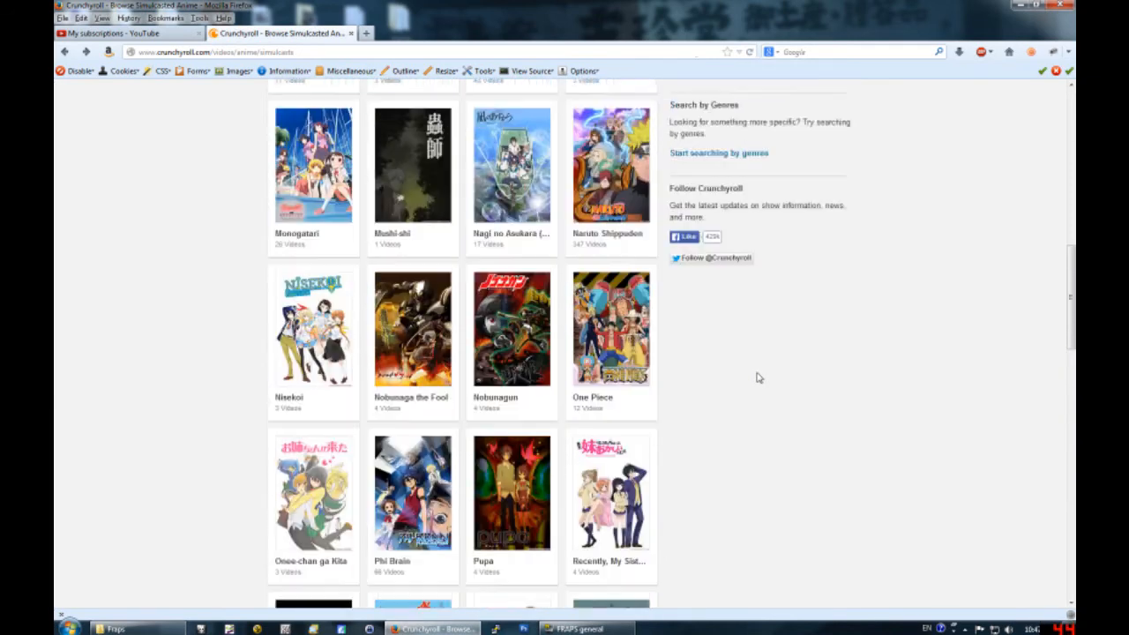
pyautogui.scroll(3)
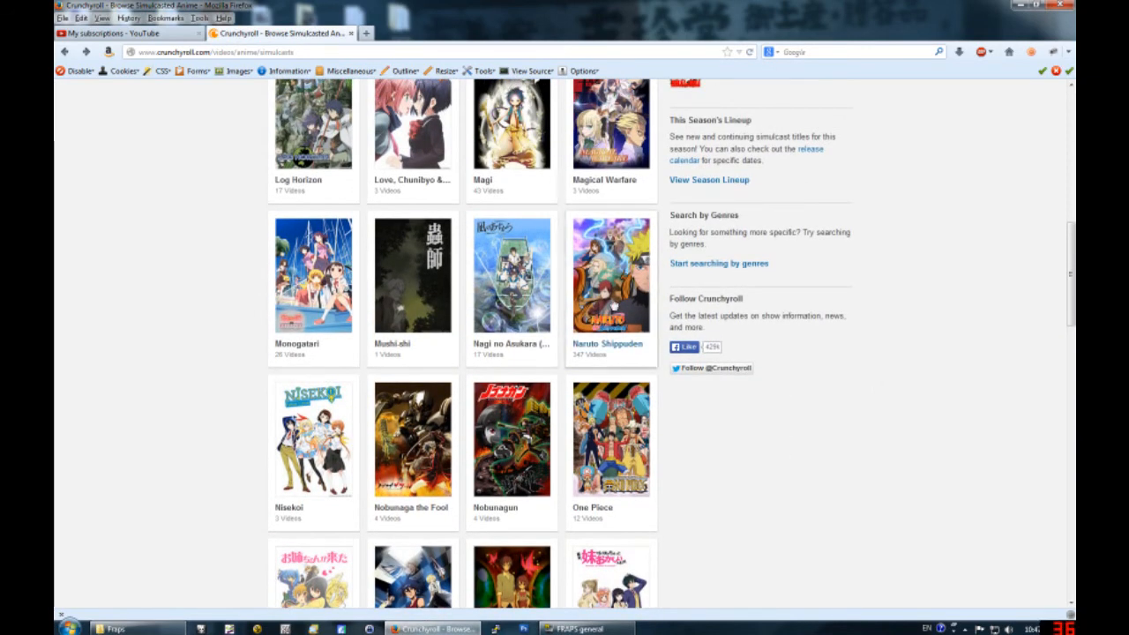
pyautogui.scroll(3)
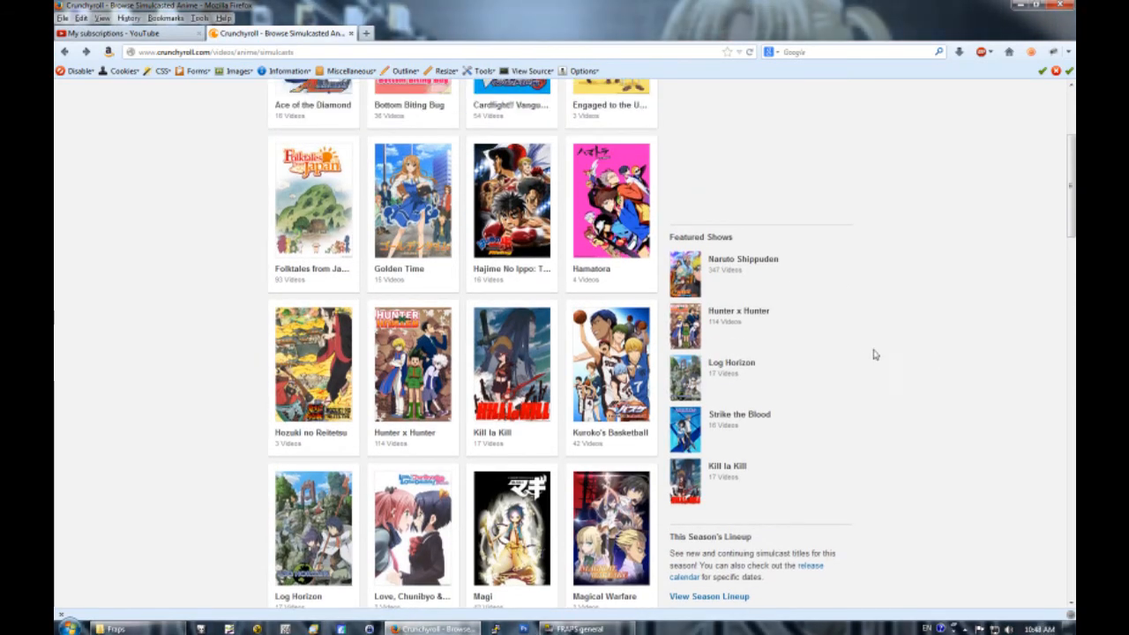
pyautogui.moveTo(611, 363)
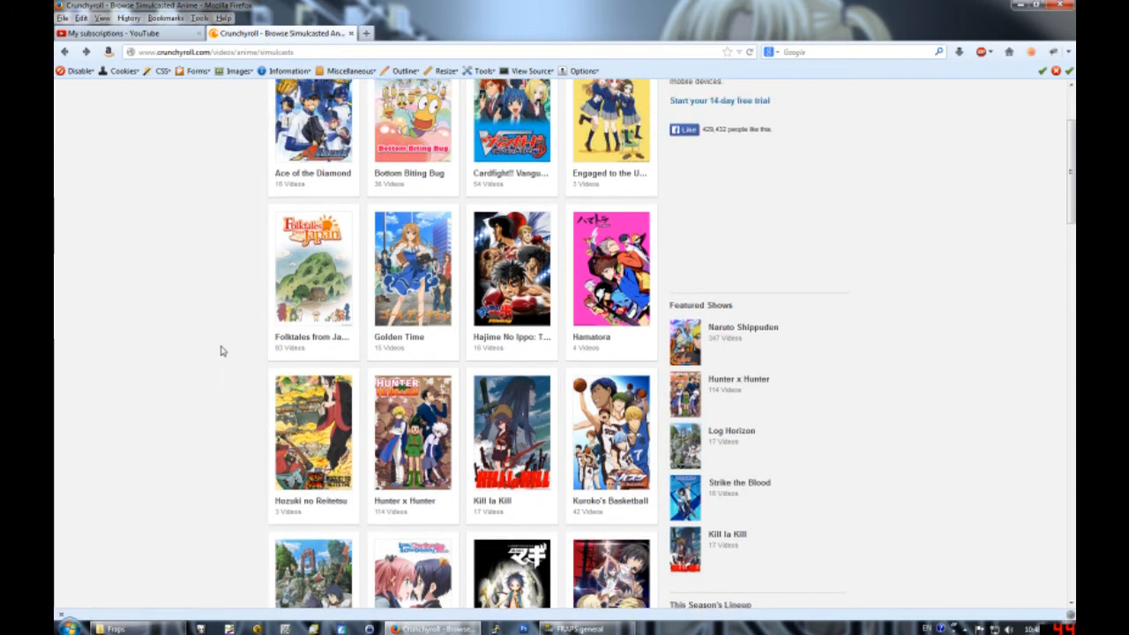
pyautogui.scroll(3)
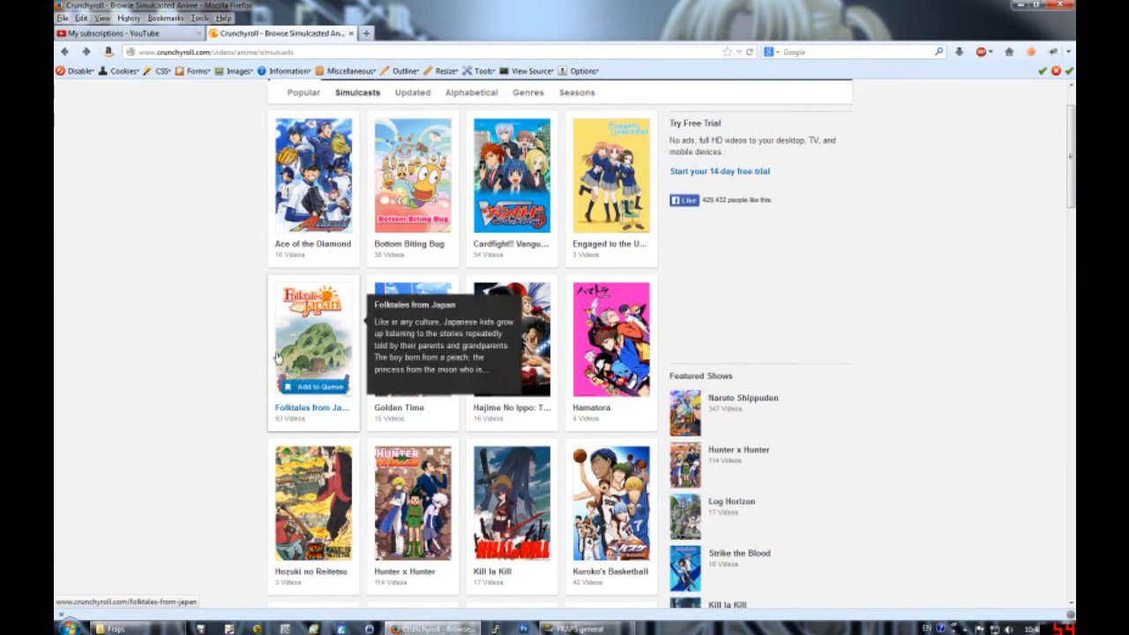
pyautogui.moveTo(207, 367)
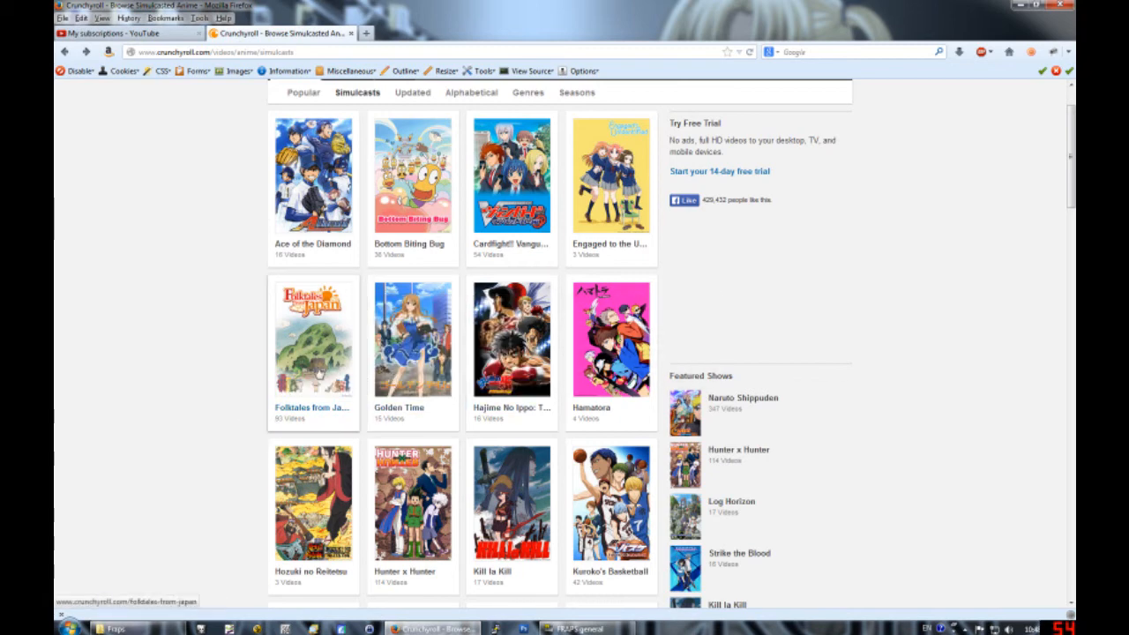
pyautogui.moveTo(303, 352)
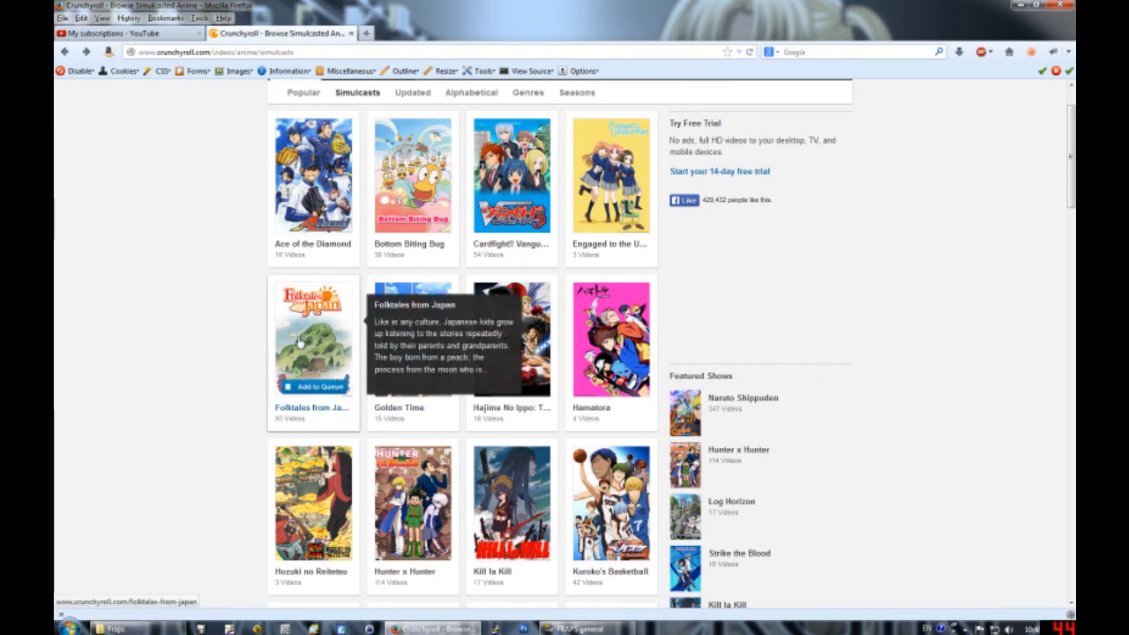
pyautogui.moveTo(229, 359)
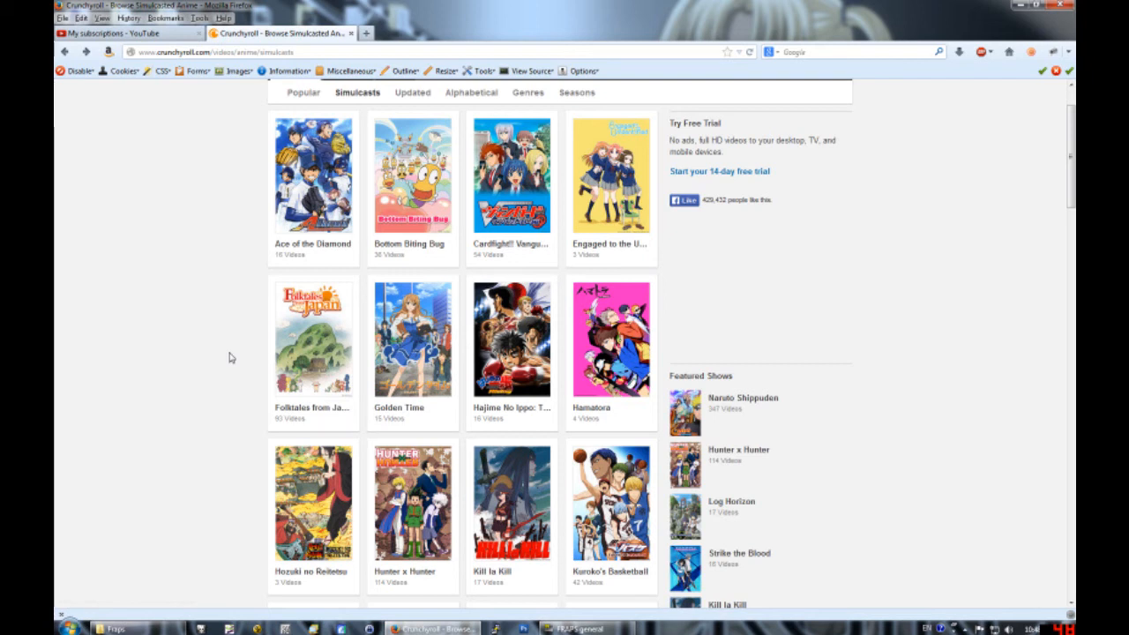
pyautogui.moveTo(748, 267)
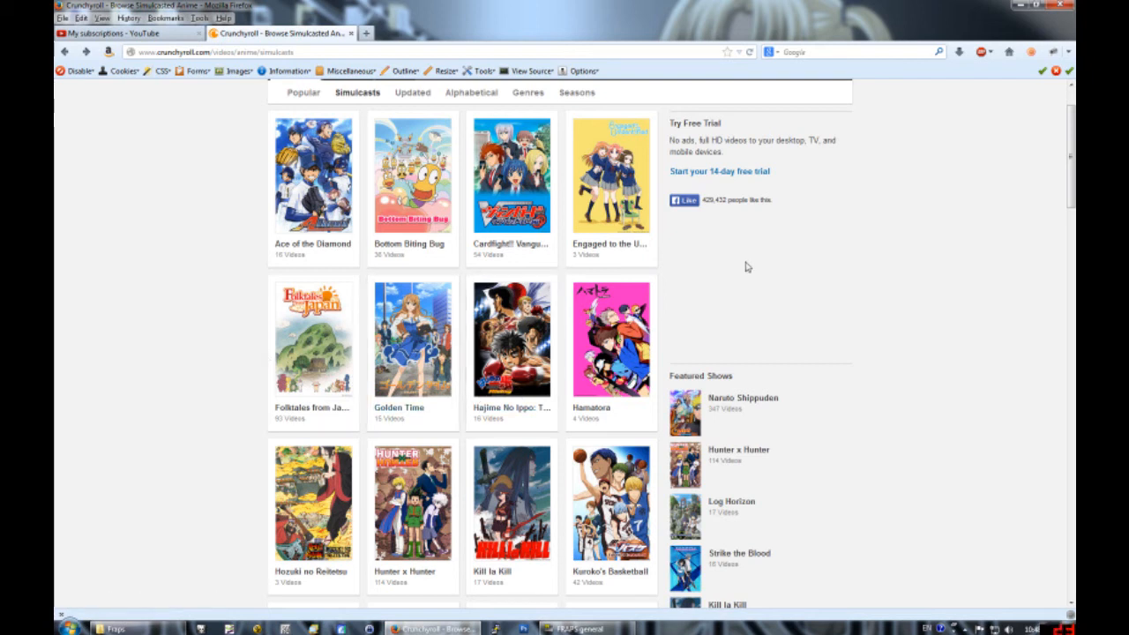